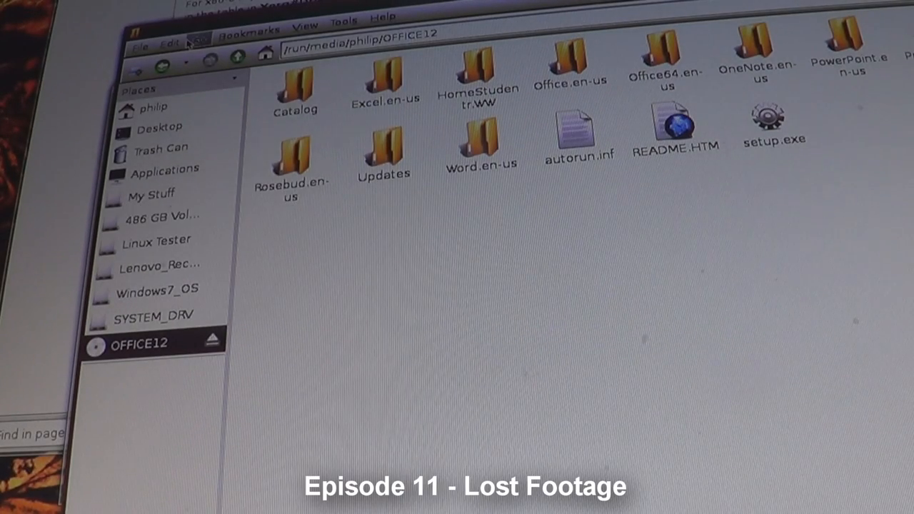
Run a Find Files search for 'winword' across the OFFICE12 disc, including subfolders.
{"action": "left_click", "coordinate": [170, 42]}
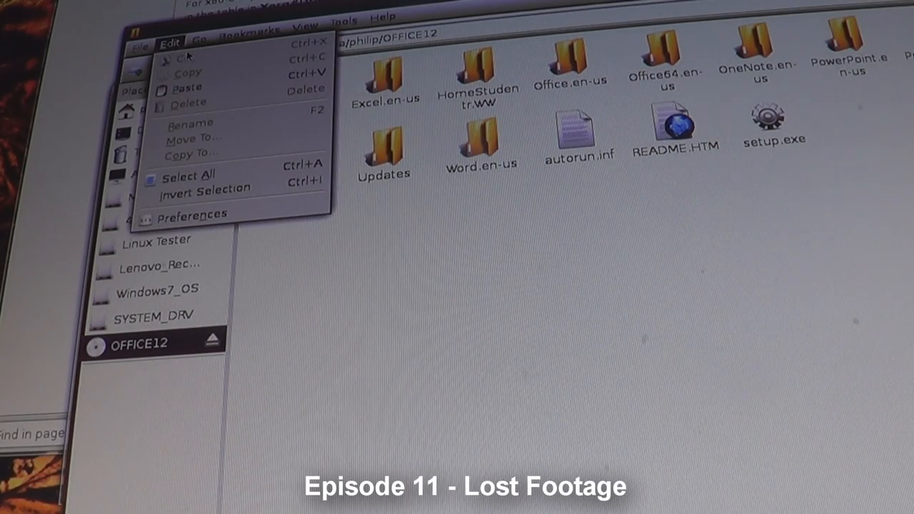
{"action": "left_click", "coordinate": [344, 19]}
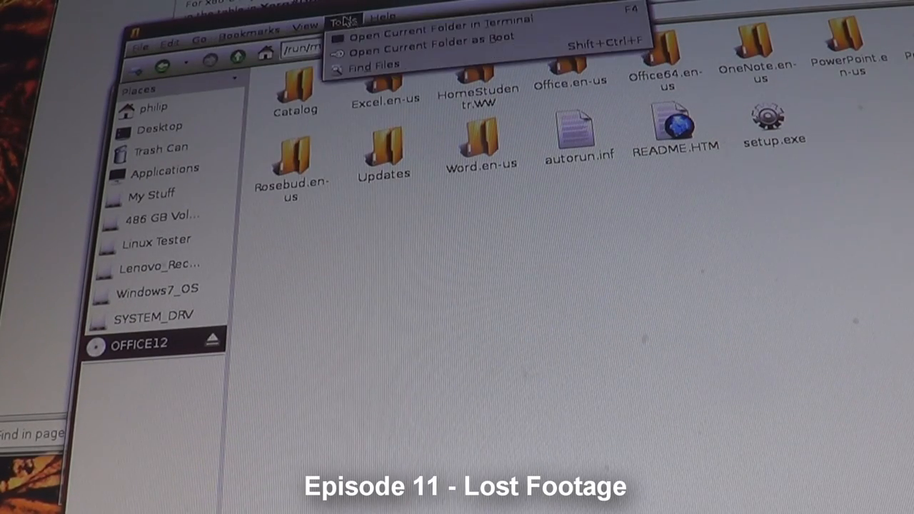
{"action": "left_click", "coordinate": [369, 63]}
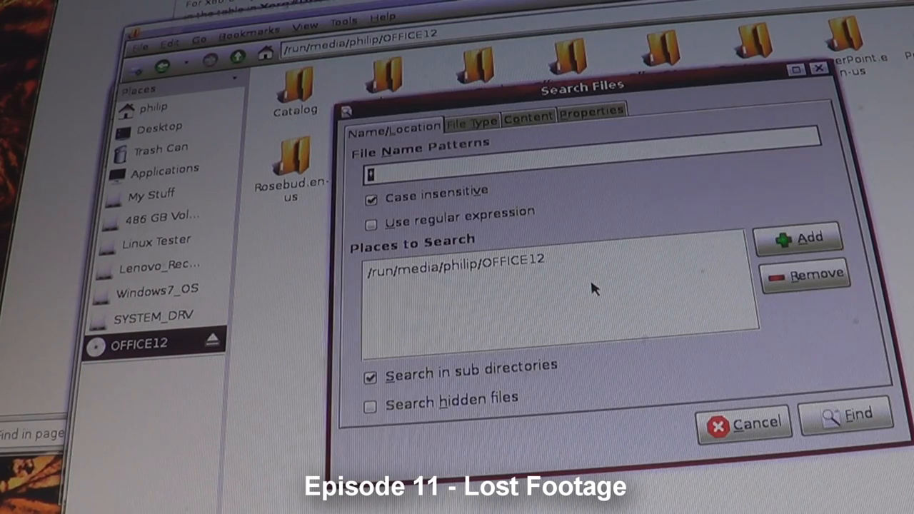
{"action": "type", "text": "win"}
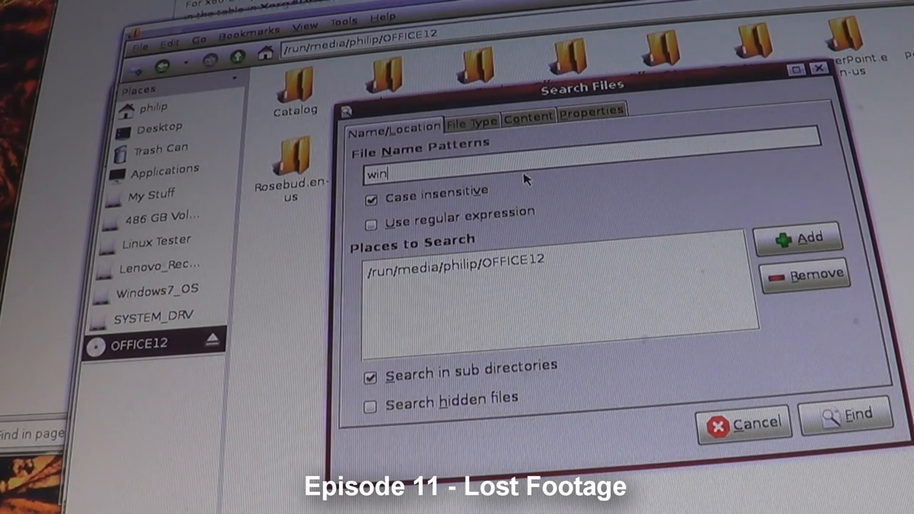
{"action": "type", "text": "word"}
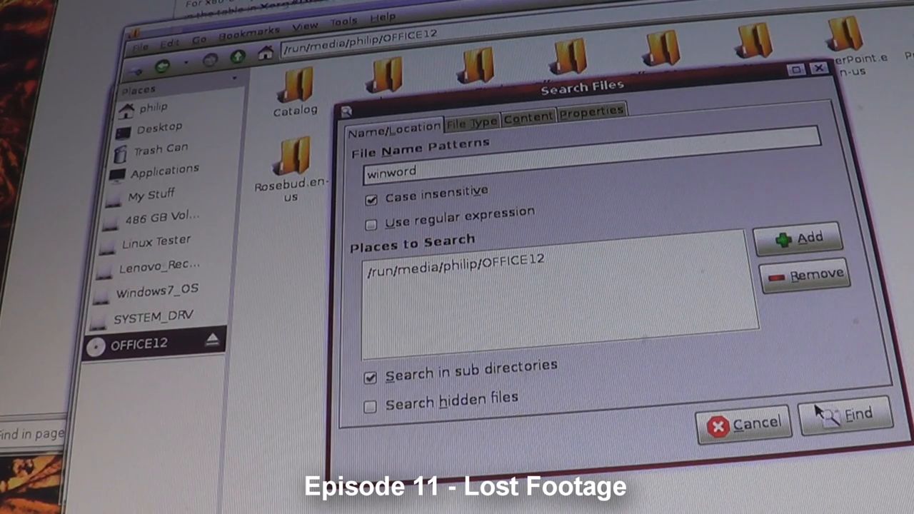
{"action": "left_click", "coordinate": [845, 416]}
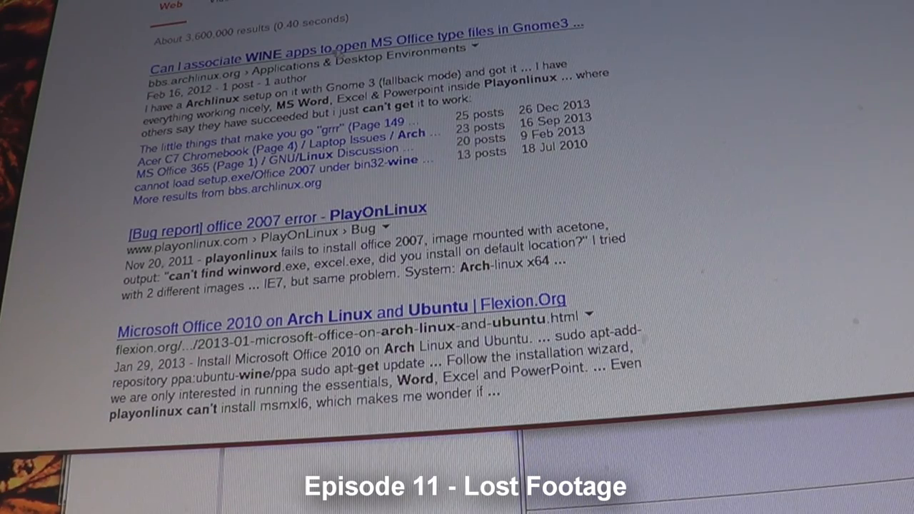
Scroll the PlayOnLinux 'office 2007 error' report, highlighting the piracy and CD replies.
{"action": "scroll", "scroll_direction": "down", "scroll_amount": 3}
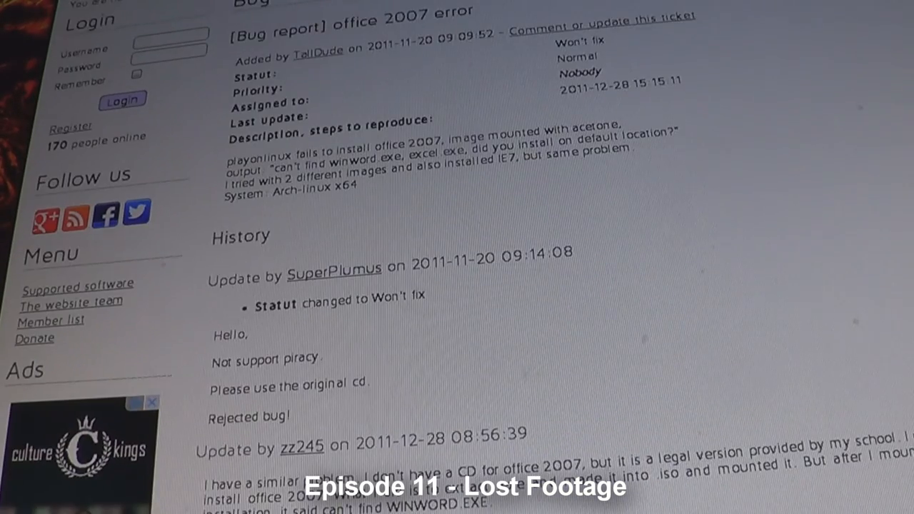
{"action": "scroll", "scroll_direction": "down", "scroll_amount": 3}
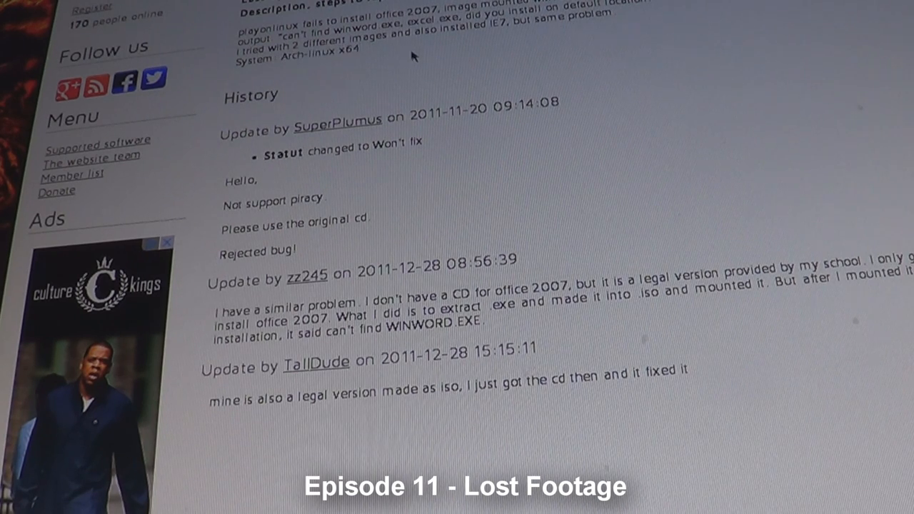
{"action": "scroll", "scroll_direction": "down", "scroll_amount": 3}
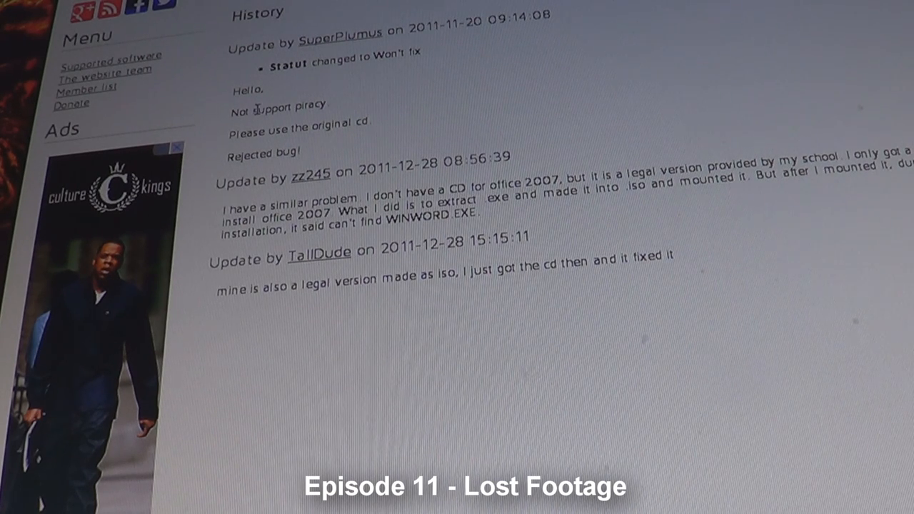
{"action": "double_click", "coordinate": [279, 106]}
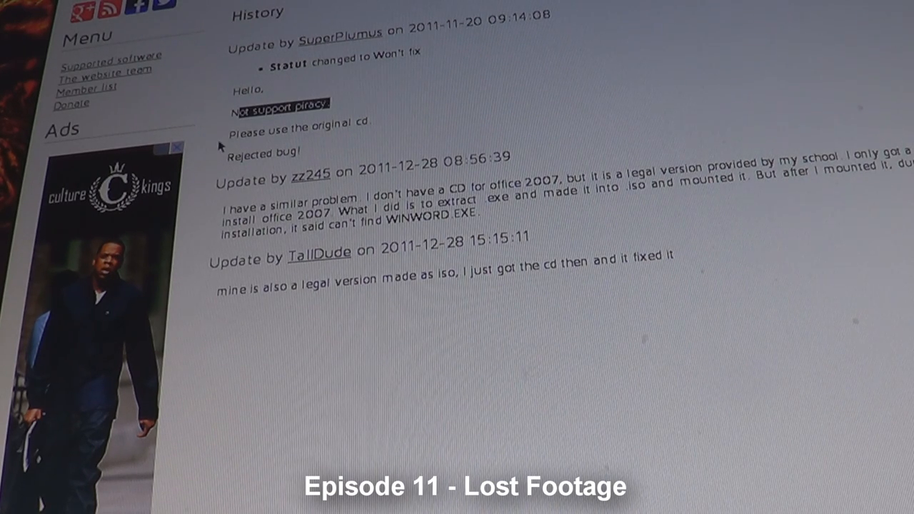
{"action": "double_click", "coordinate": [263, 151]}
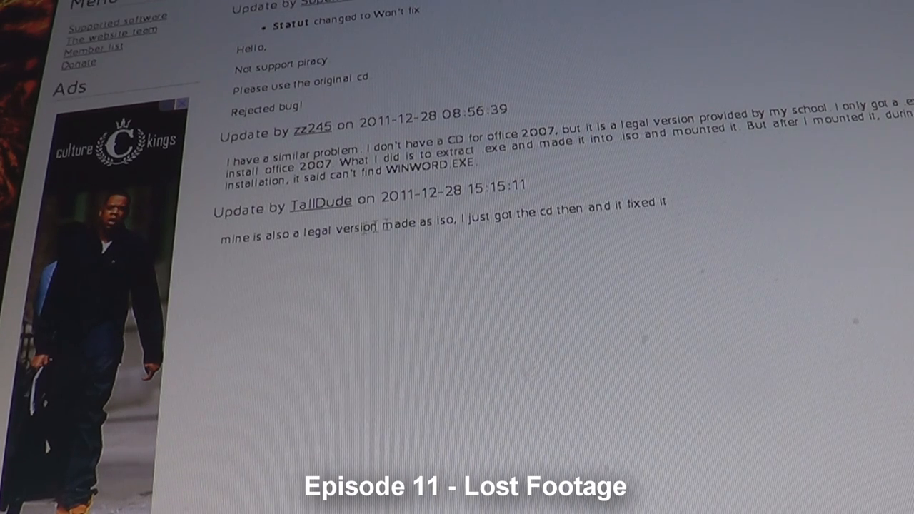
{"action": "left_click_drag", "start_coordinate": [243, 228], "coordinate": [411, 229]}
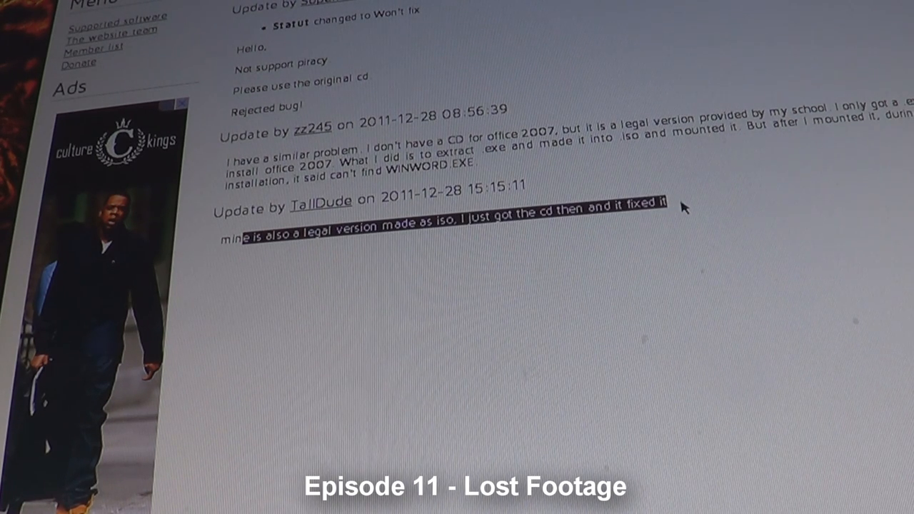
{"action": "scroll", "scroll_direction": "down", "scroll_amount": 3}
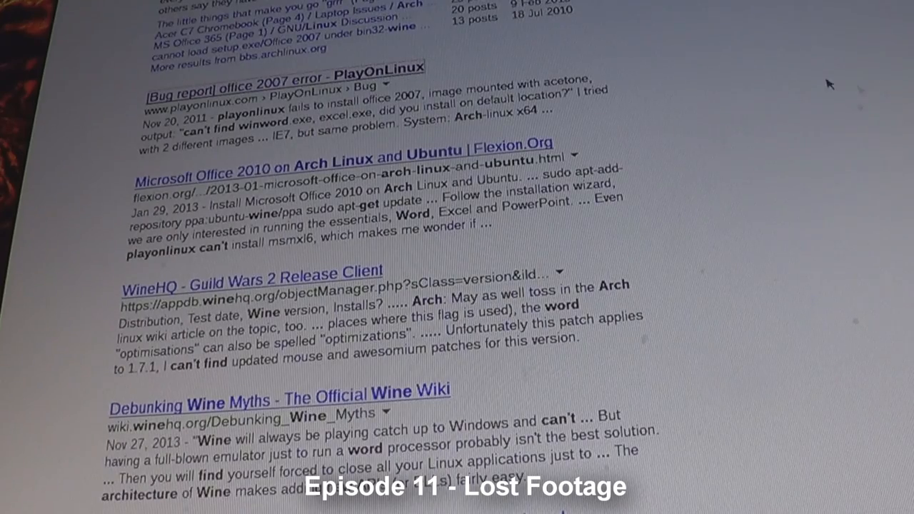
{"action": "scroll", "scroll_direction": "down", "scroll_amount": 3}
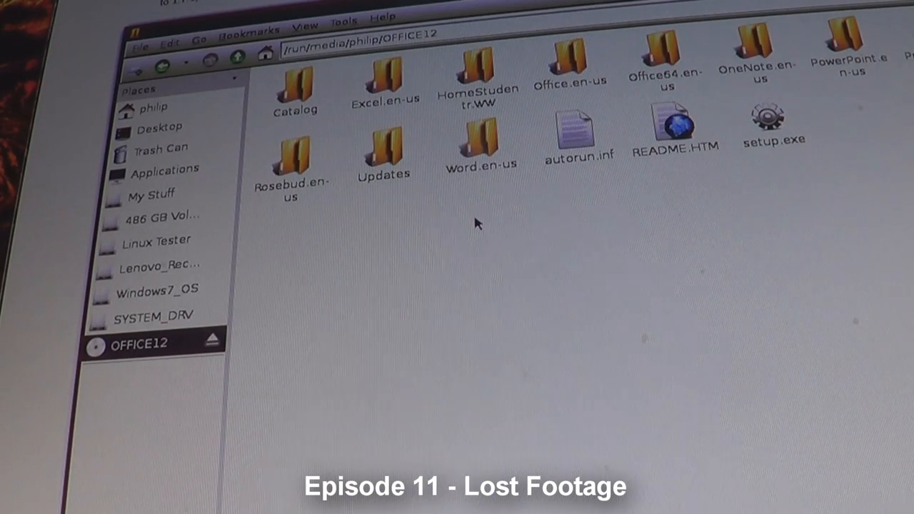
Select and open the Word.en-us folder on the OFFICE12 disc.
{"action": "left_click", "coordinate": [480, 145]}
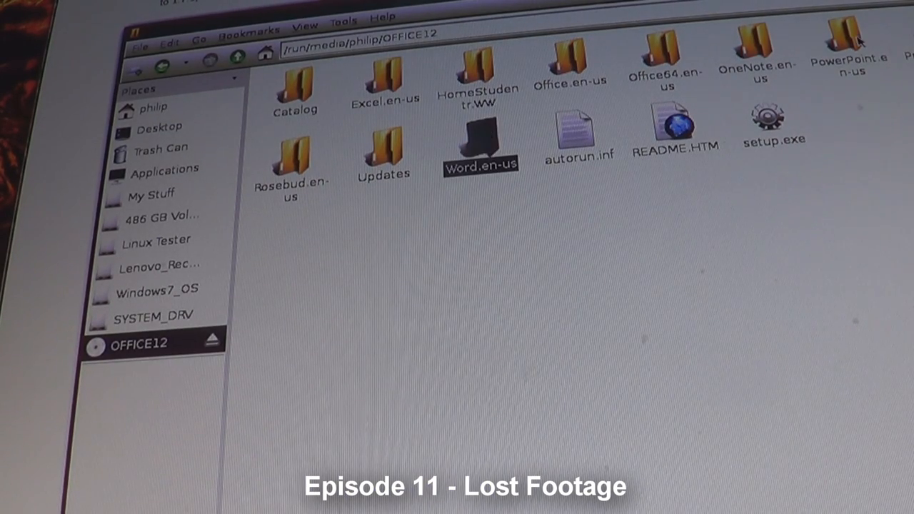
{"action": "double_click", "coordinate": [665, 53]}
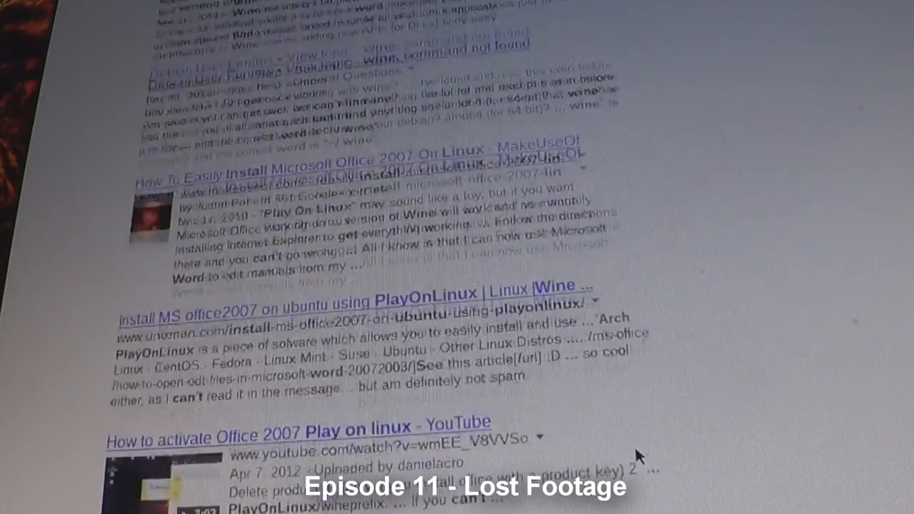
Scroll the ArchWiki Wine article past Other libraries down to the KDE 4 menu fix.
{"action": "scroll", "scroll_direction": "up", "scroll_amount": 3}
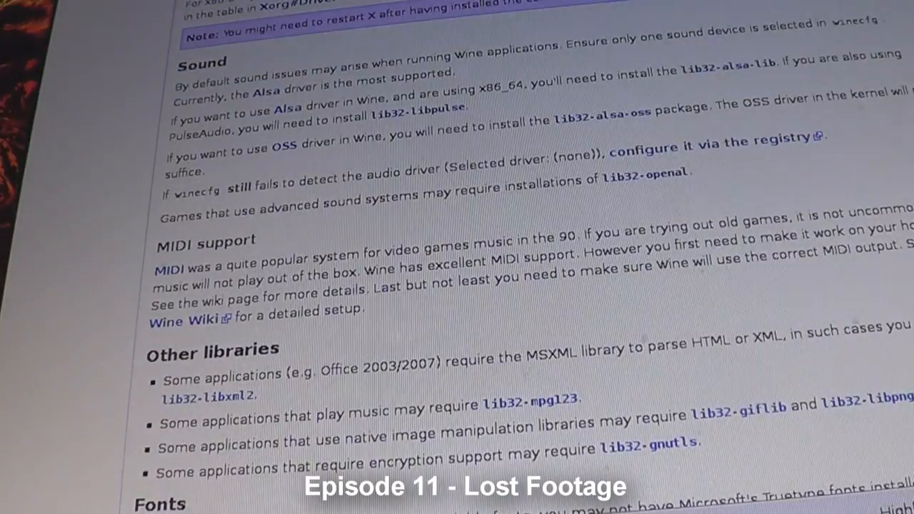
{"action": "scroll", "scroll_direction": "down", "scroll_amount": 3}
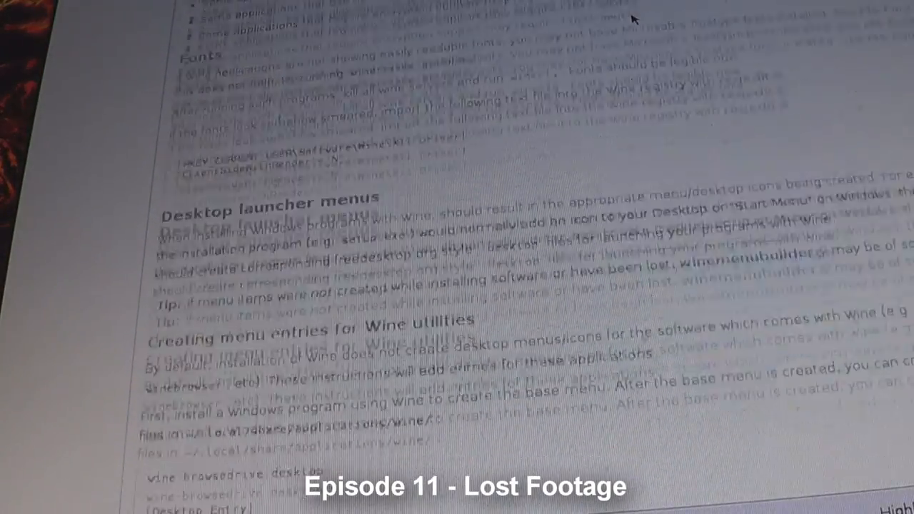
{"action": "scroll", "scroll_direction": "down", "scroll_amount": 3}
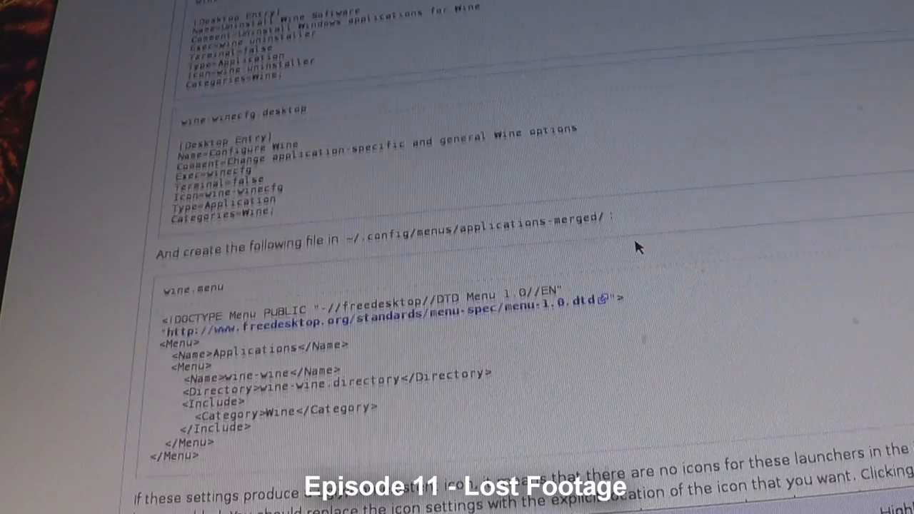
{"action": "scroll", "scroll_direction": "down", "scroll_amount": 3}
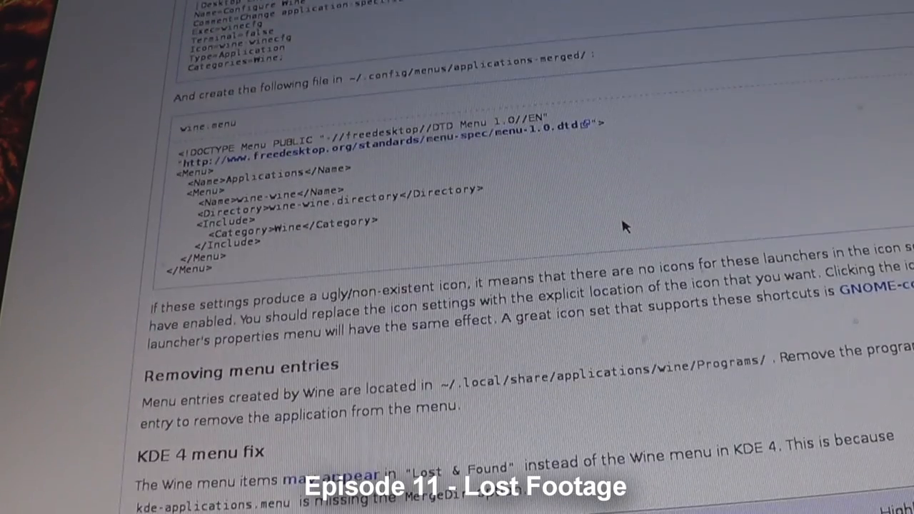
{"action": "scroll", "scroll_direction": "down", "scroll_amount": 3}
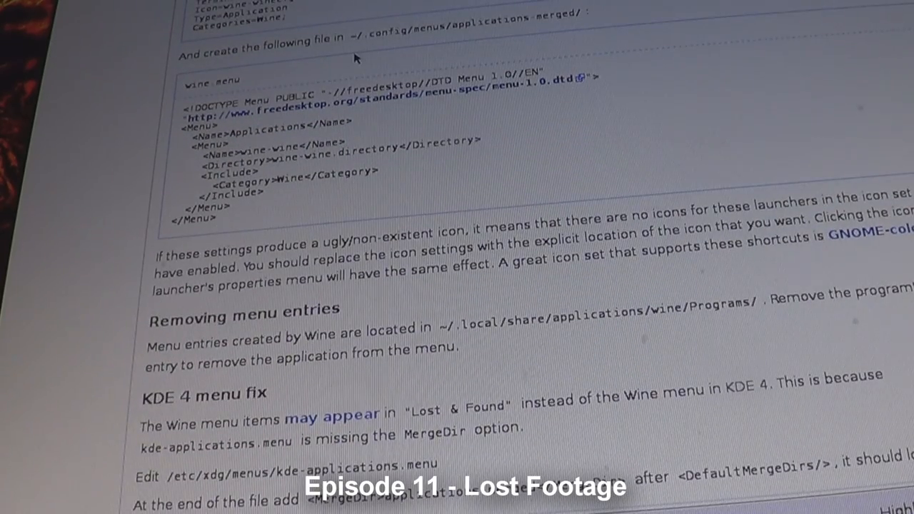
{"action": "scroll", "scroll_direction": "down", "scroll_amount": 3}
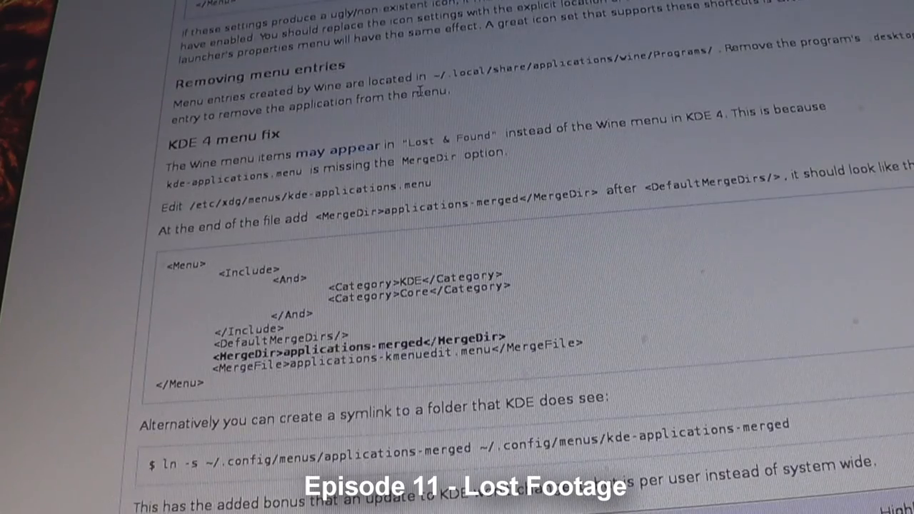
{"action": "scroll", "scroll_direction": "down", "scroll_amount": 3}
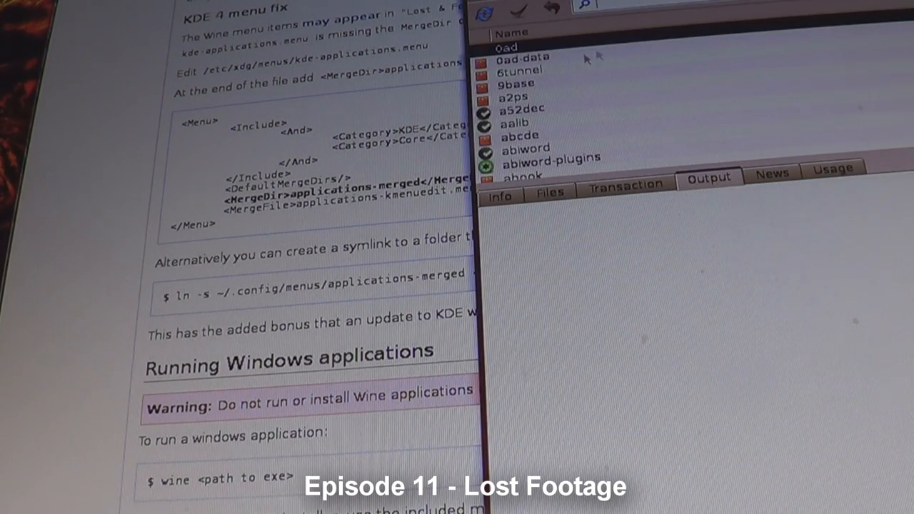
Search Octopi for 'wine', mark q4wine for install, and authorise with the root password.
{"action": "type", "text": "wine"}
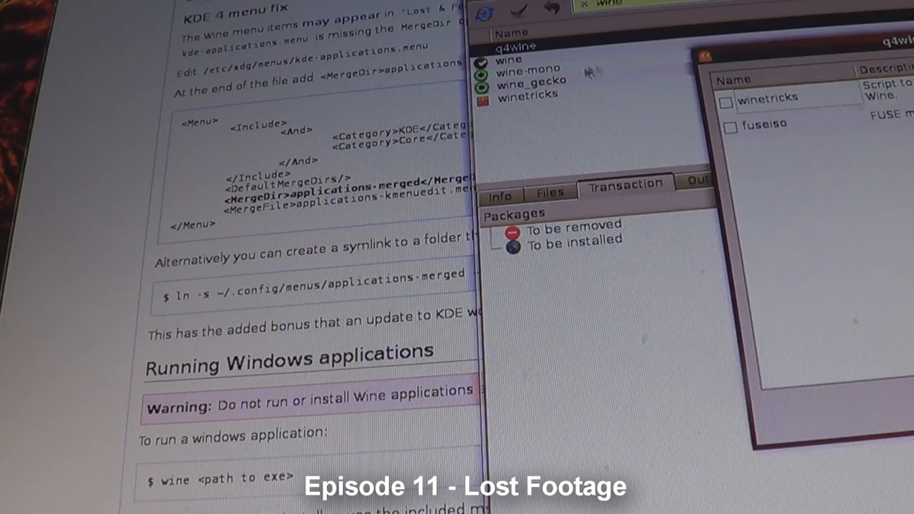
{"action": "left_click", "coordinate": [727, 102]}
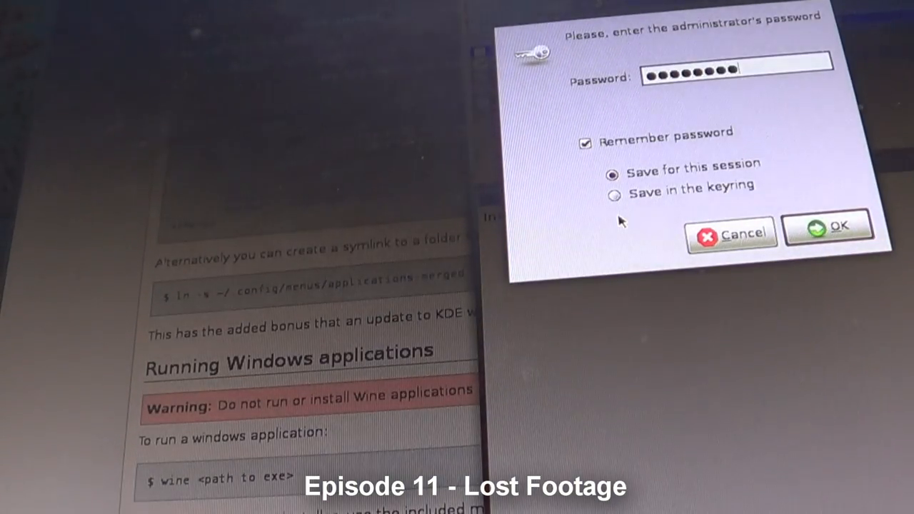
{"action": "left_click", "coordinate": [829, 228]}
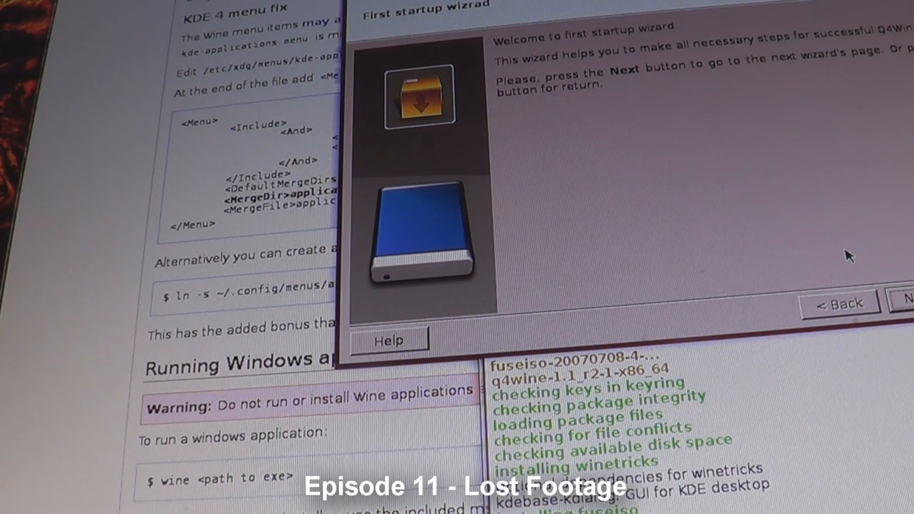
{"action": "mouse_move", "coordinate": [671, 127]}
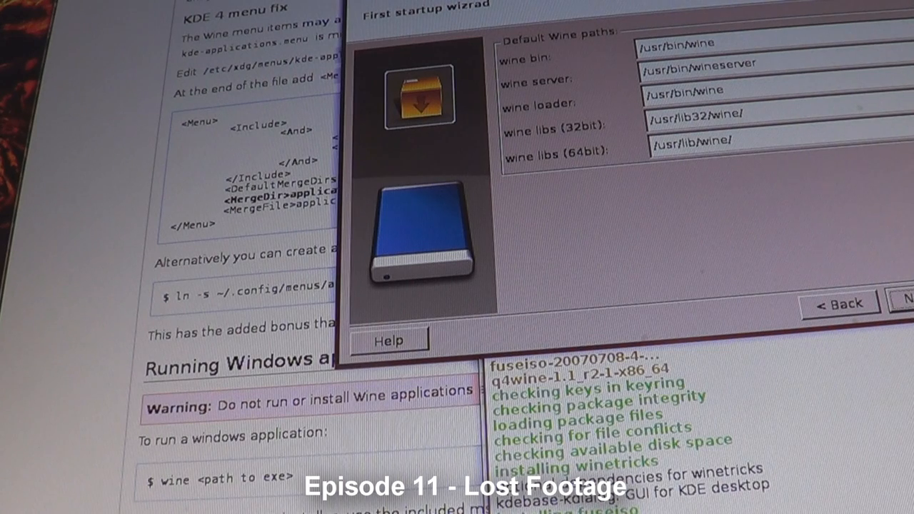
Keep the default Wine paths and choose FuseISO as the quick mount profile.
{"action": "left_click", "coordinate": [906, 303]}
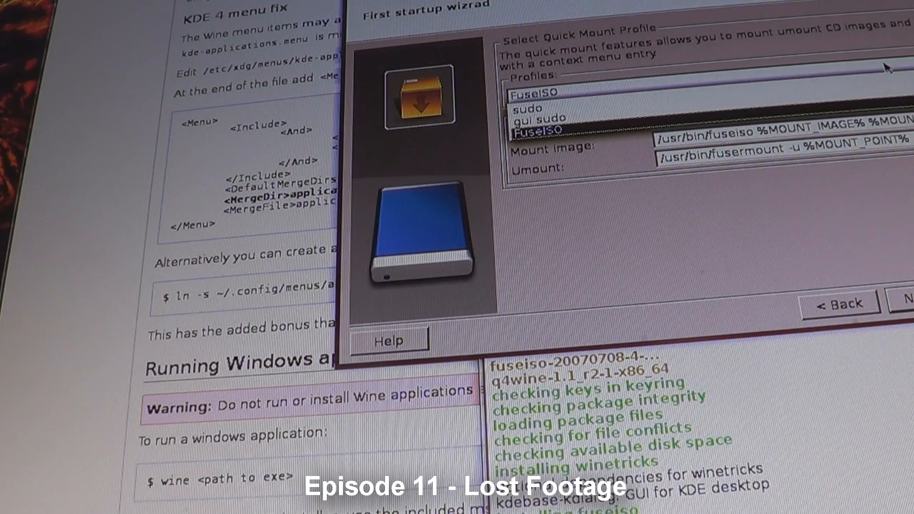
{"action": "left_click", "coordinate": [543, 130]}
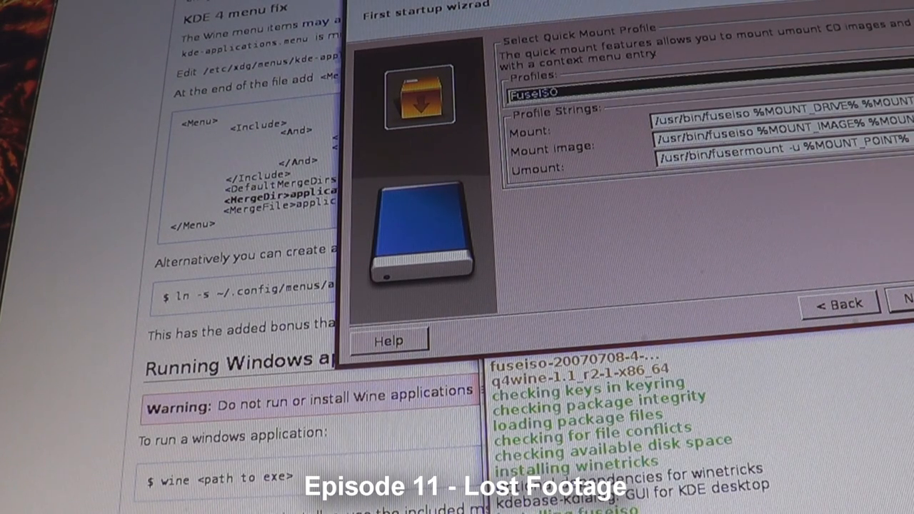
{"action": "left_click", "coordinate": [907, 304]}
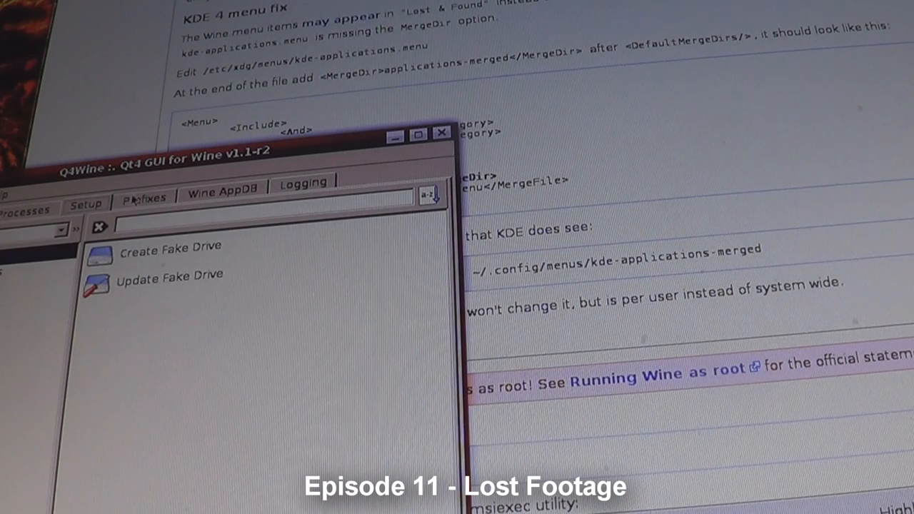
Dismiss the AppDB browser notice and launch Wine's Internet Explorer and WordPad from the prefix.
{"action": "left_click", "coordinate": [222, 187]}
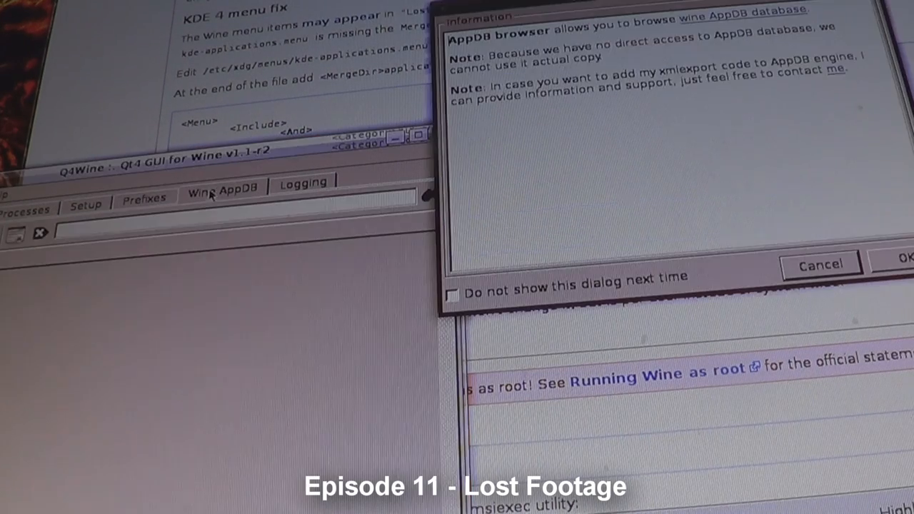
{"action": "left_click", "coordinate": [819, 263]}
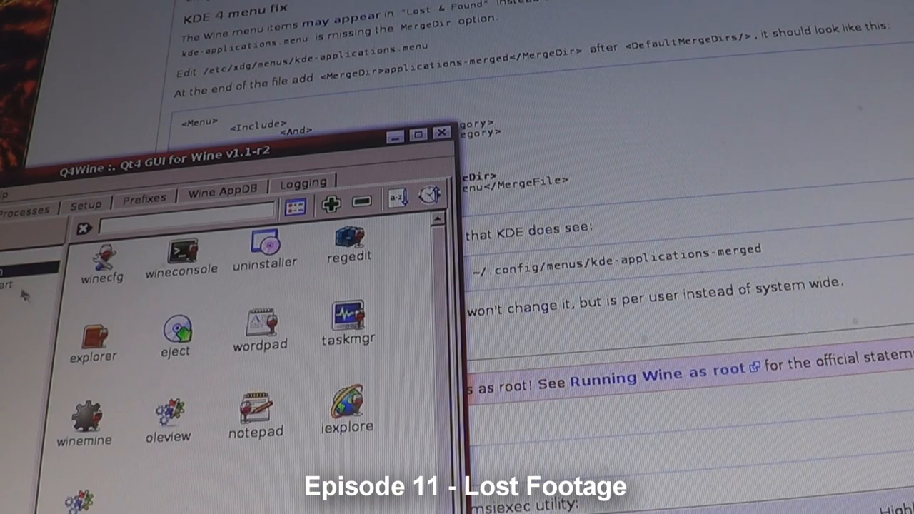
{"action": "left_click", "coordinate": [84, 414]}
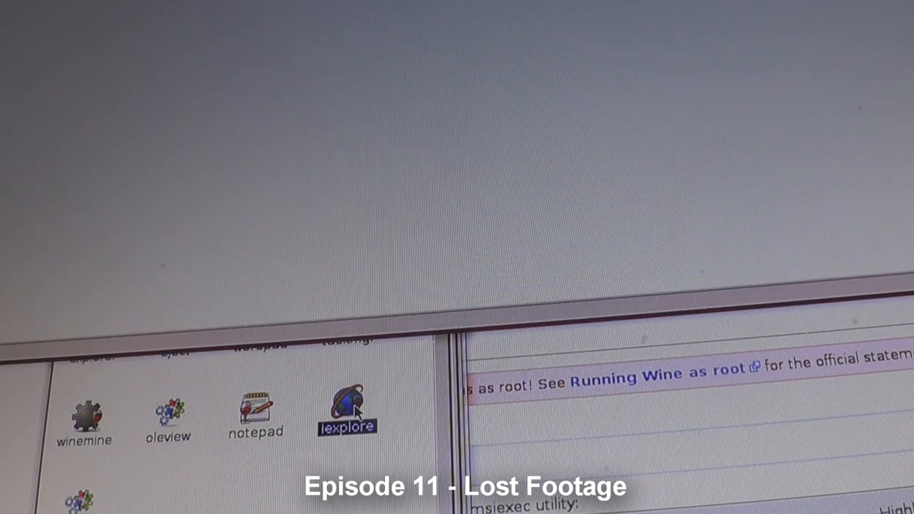
{"action": "double_click", "coordinate": [347, 402]}
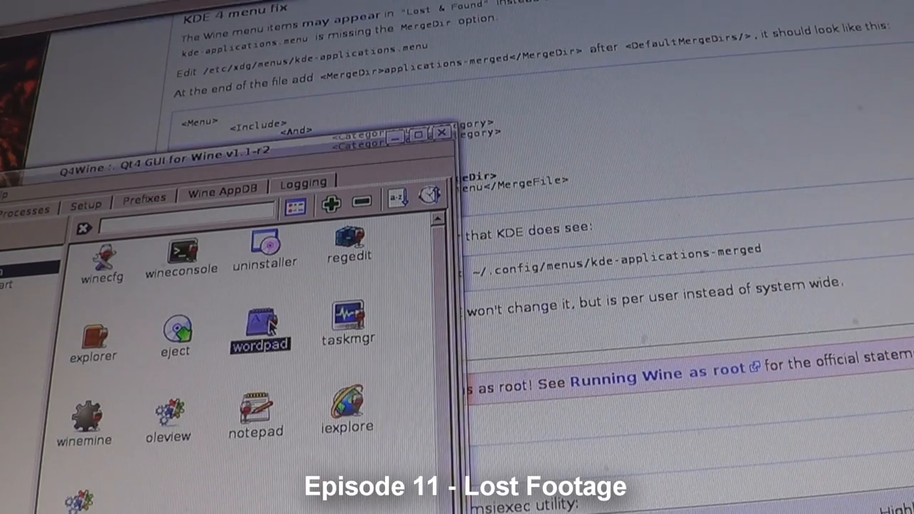
{"action": "double_click", "coordinate": [260, 328]}
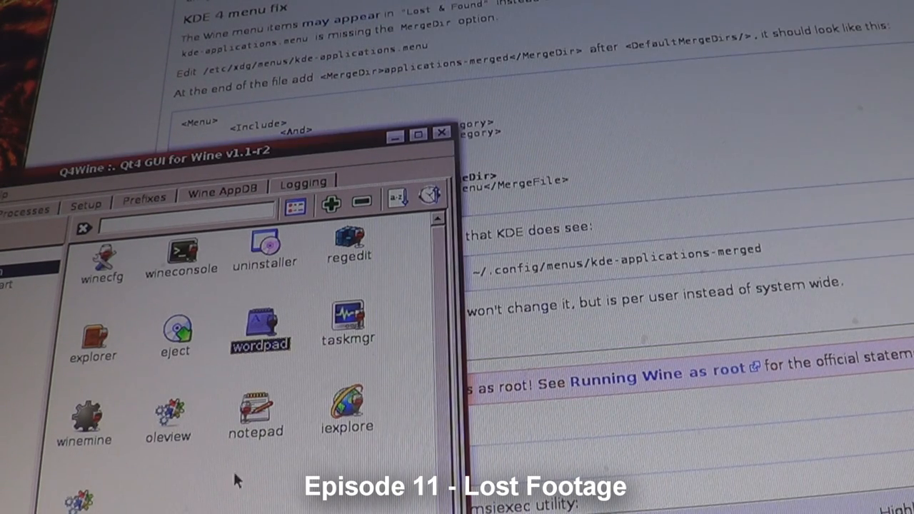
Launch Wine's task manager, check its Processes and Performance tabs, then select the Office setup.
{"action": "double_click", "coordinate": [348, 321]}
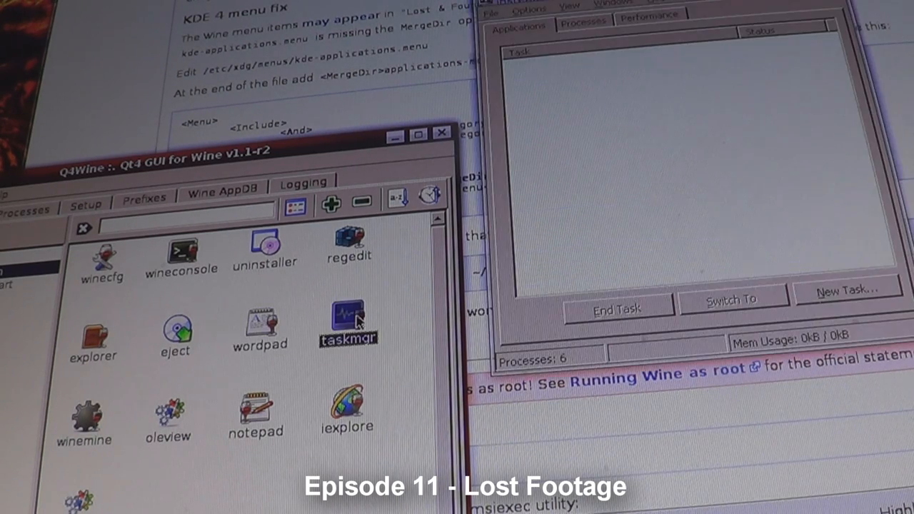
{"action": "left_click", "coordinate": [584, 22]}
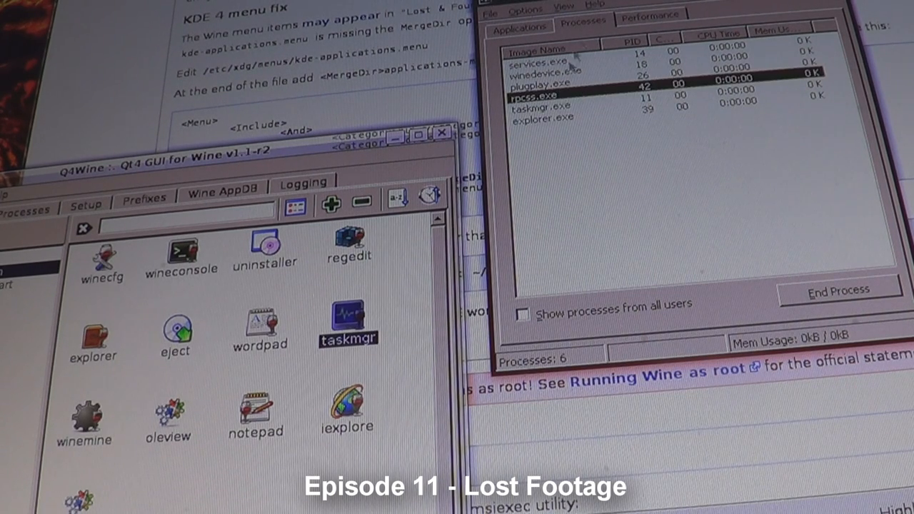
{"action": "mouse_move", "coordinate": [624, 352]}
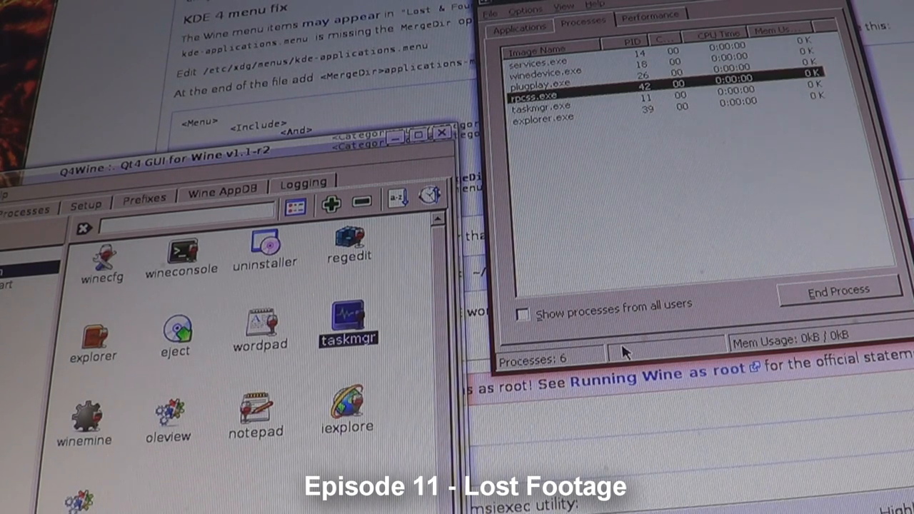
{"action": "left_click", "coordinate": [649, 15]}
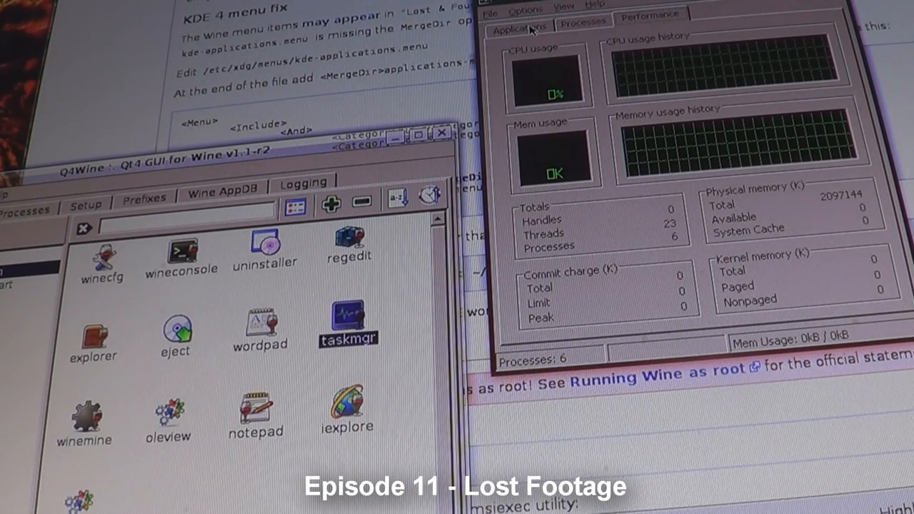
{"action": "left_click", "coordinate": [584, 22]}
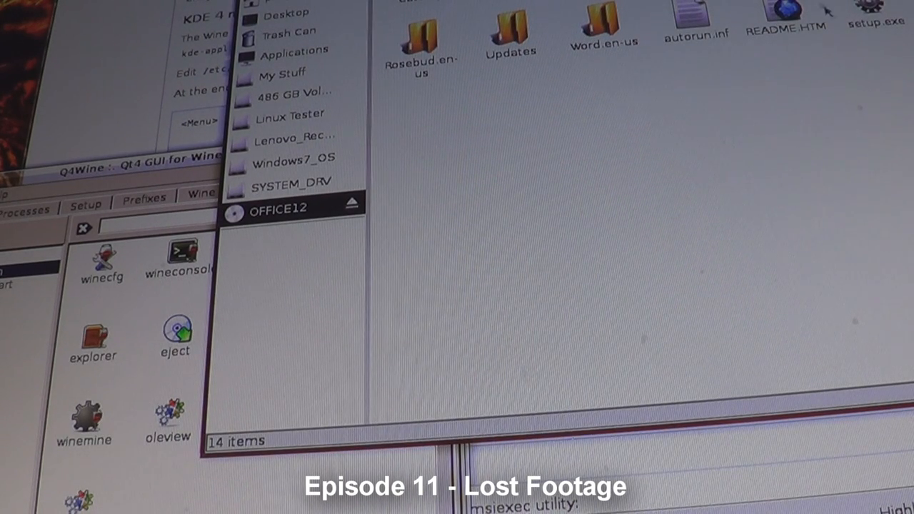
{"action": "left_click", "coordinate": [875, 18]}
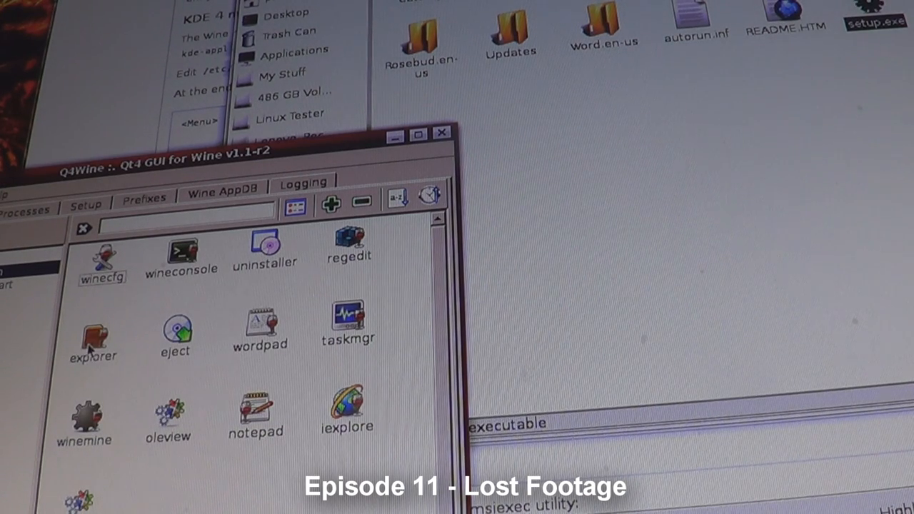
Open Wine explorer, decline the setup error report, and browse setup.exe and Office.en-us folders.
{"action": "double_click", "coordinate": [93, 336]}
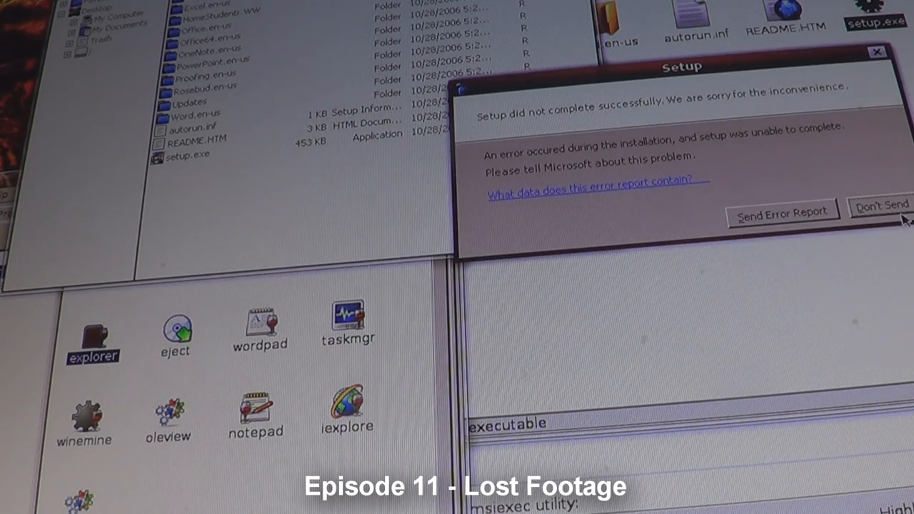
{"action": "left_click", "coordinate": [881, 206]}
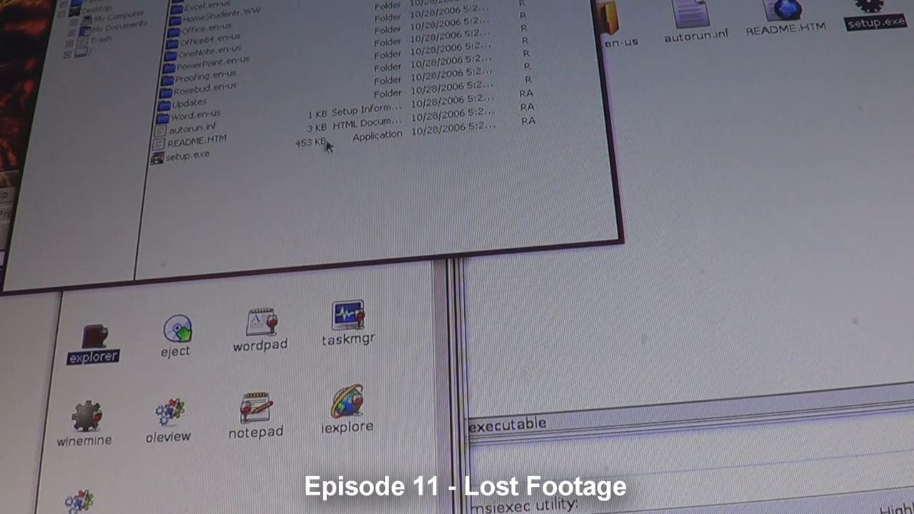
{"action": "right_click", "coordinate": [188, 155]}
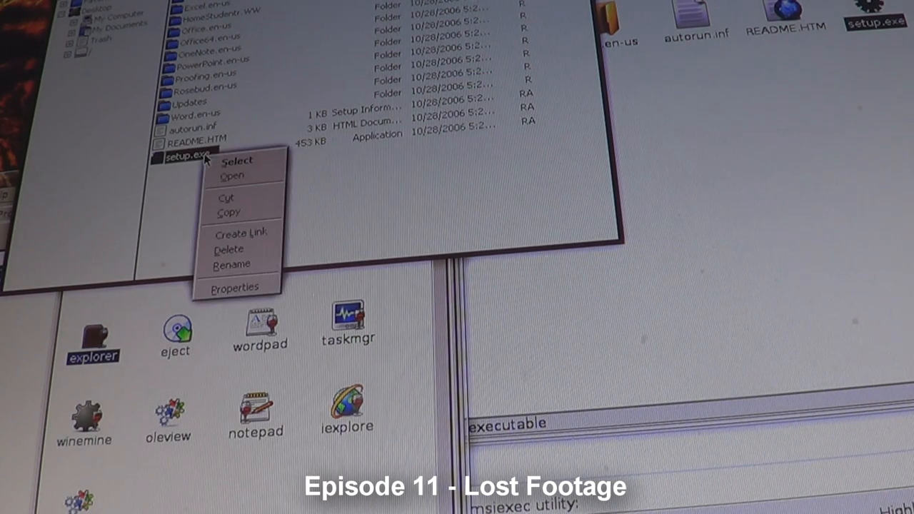
{"action": "left_click", "coordinate": [366, 220]}
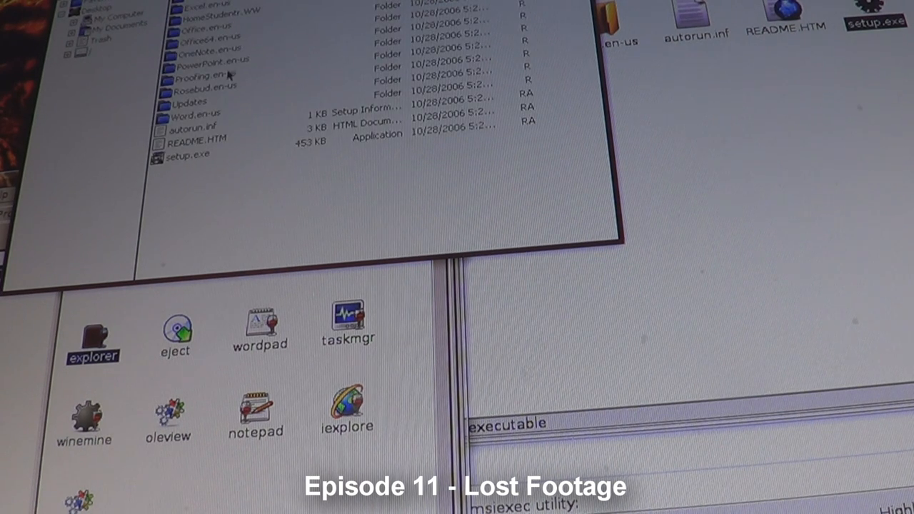
{"action": "left_click", "coordinate": [204, 26]}
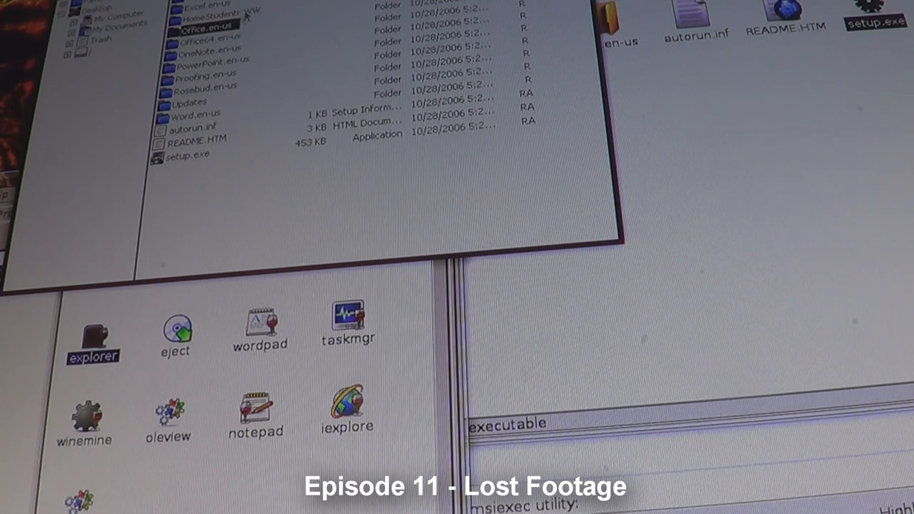
{"action": "left_click", "coordinate": [214, 10]}
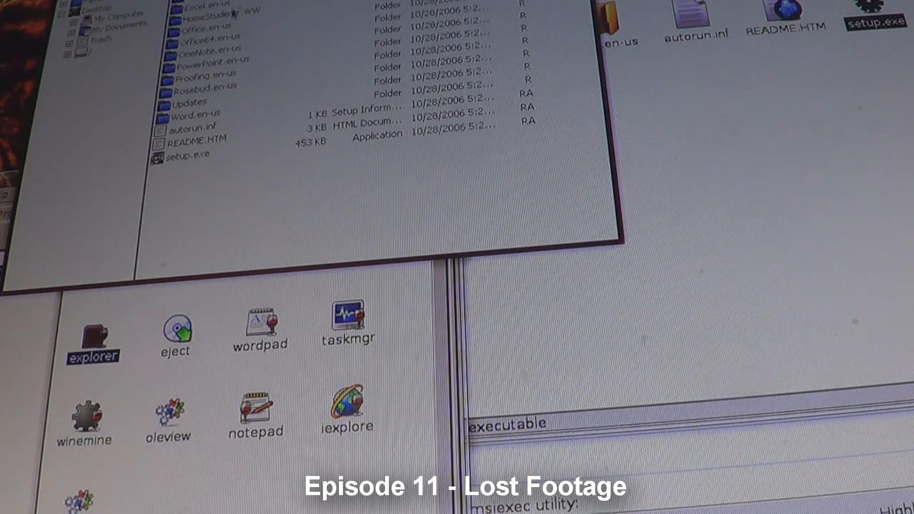
{"action": "left_click", "coordinate": [209, 48]}
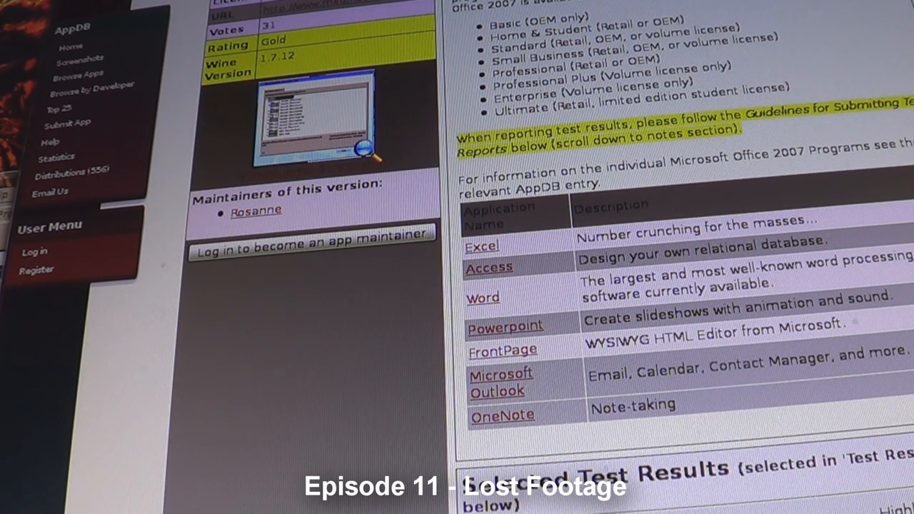
{"action": "mouse_move", "coordinate": [300, 41]}
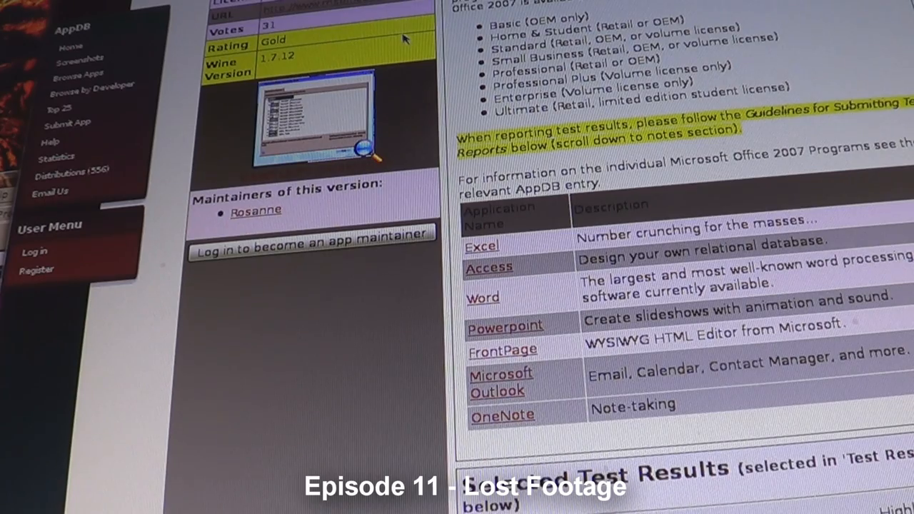
Scroll the Office 2007 AppDB page through its Test Results and Known bugs.
{"action": "scroll", "scroll_direction": "down", "scroll_amount": 3}
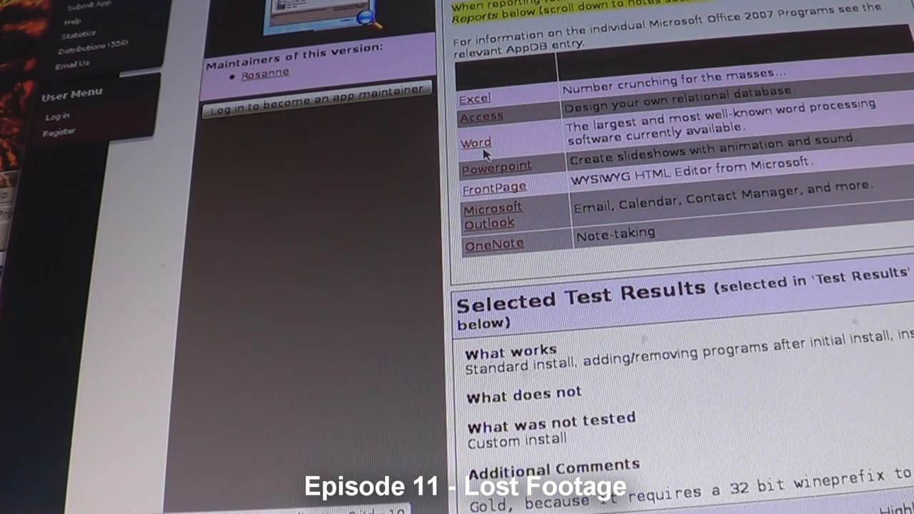
{"action": "scroll", "scroll_direction": "down", "scroll_amount": 3}
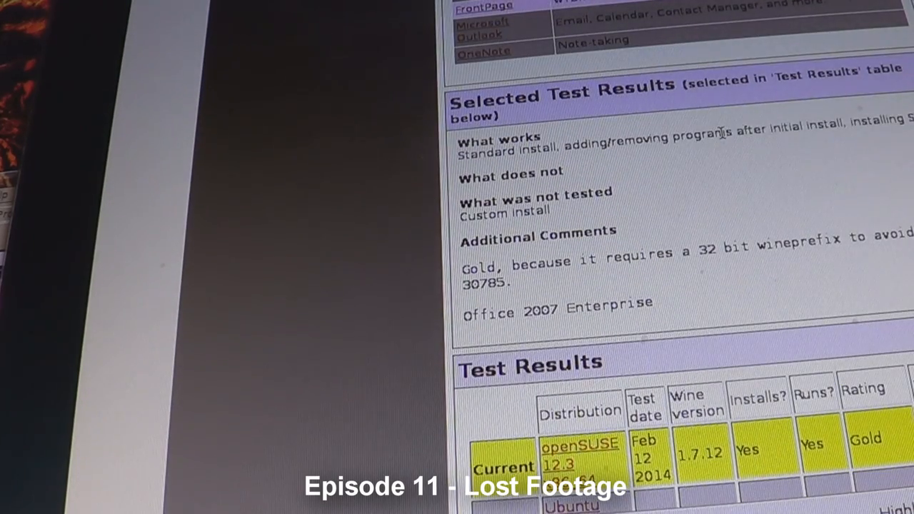
{"action": "scroll", "scroll_direction": "down", "scroll_amount": 3}
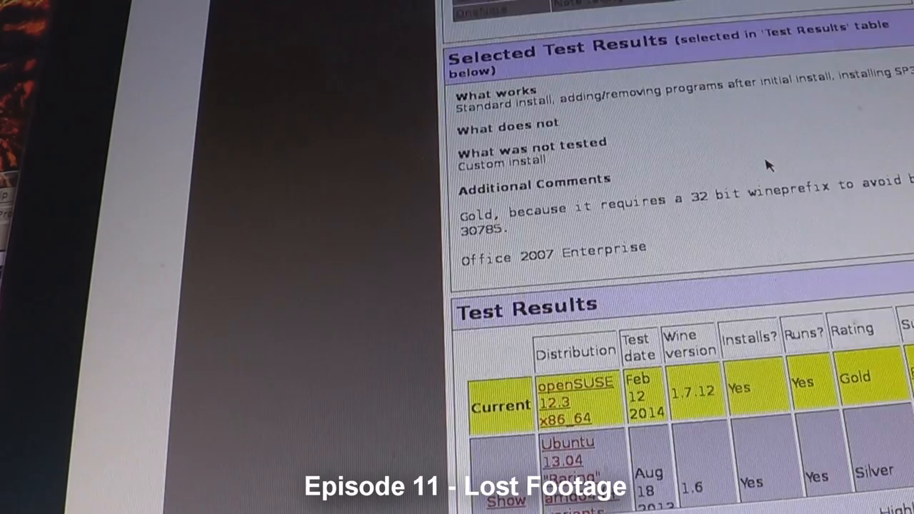
{"action": "scroll", "scroll_direction": "down", "scroll_amount": 3}
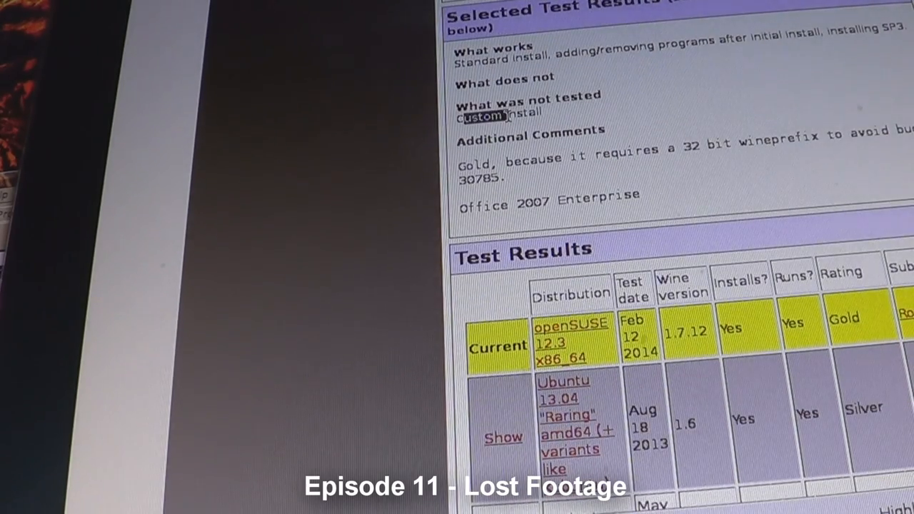
{"action": "scroll", "scroll_direction": "down", "scroll_amount": 3}
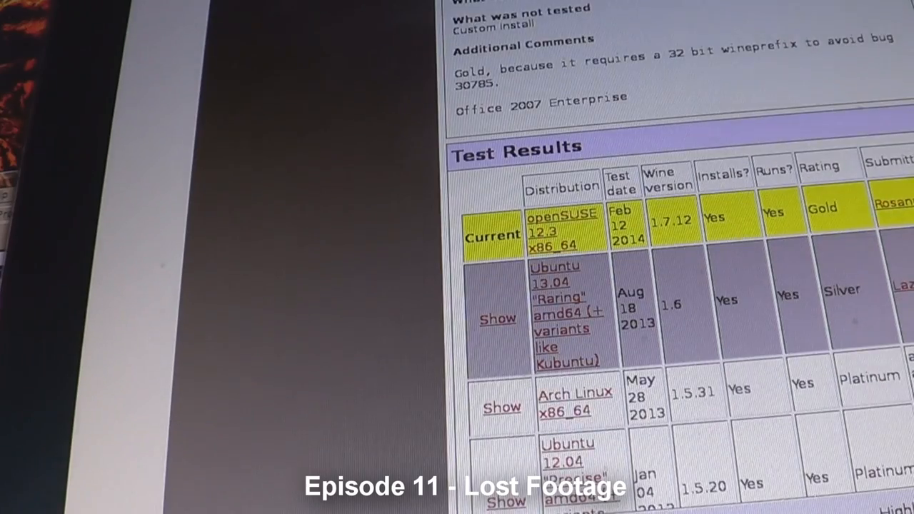
{"action": "scroll", "scroll_direction": "down", "scroll_amount": 3}
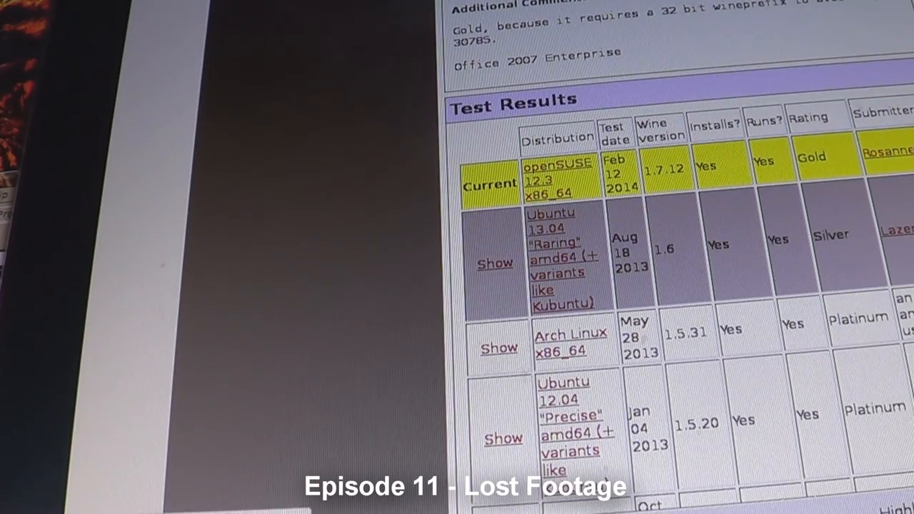
{"action": "scroll", "scroll_direction": "down", "scroll_amount": 3}
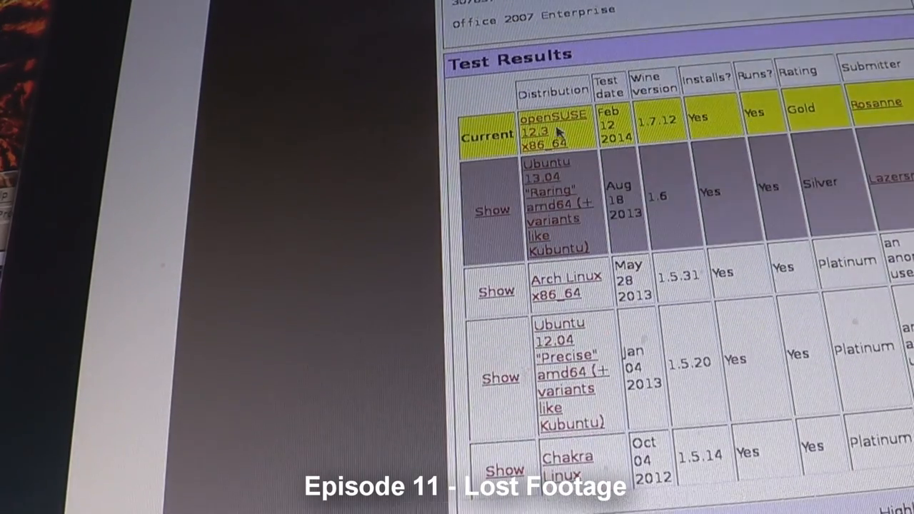
{"action": "scroll", "scroll_direction": "down", "scroll_amount": 3}
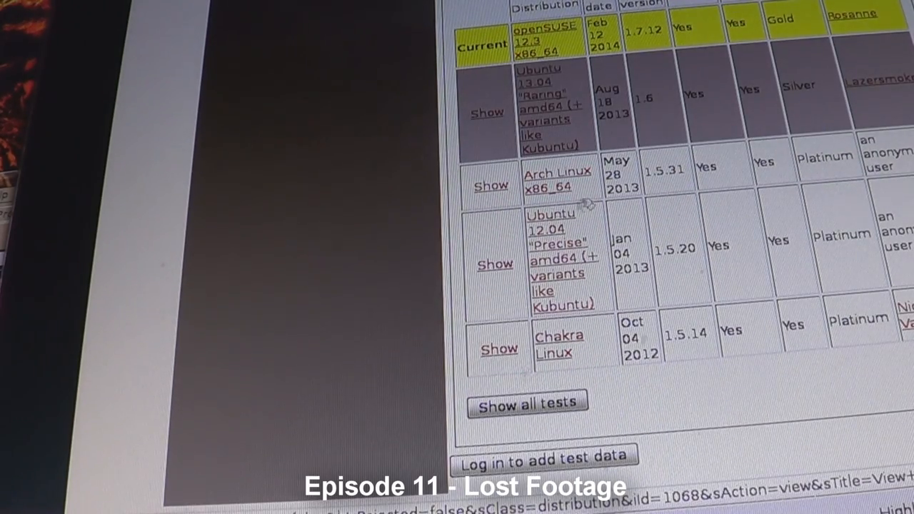
{"action": "mouse_move", "coordinate": [707, 175]}
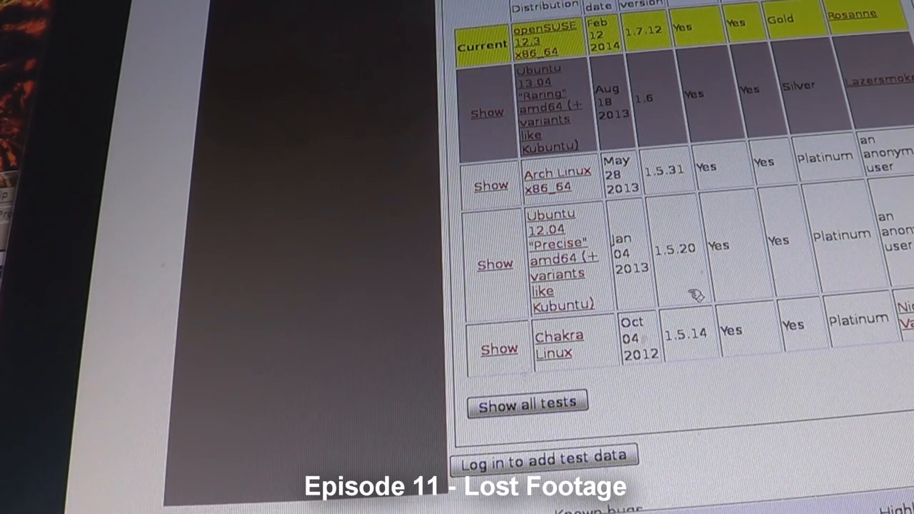
Continue scrolling down to the installation HOWTO section and its notes.
{"action": "scroll", "scroll_direction": "down", "scroll_amount": 3}
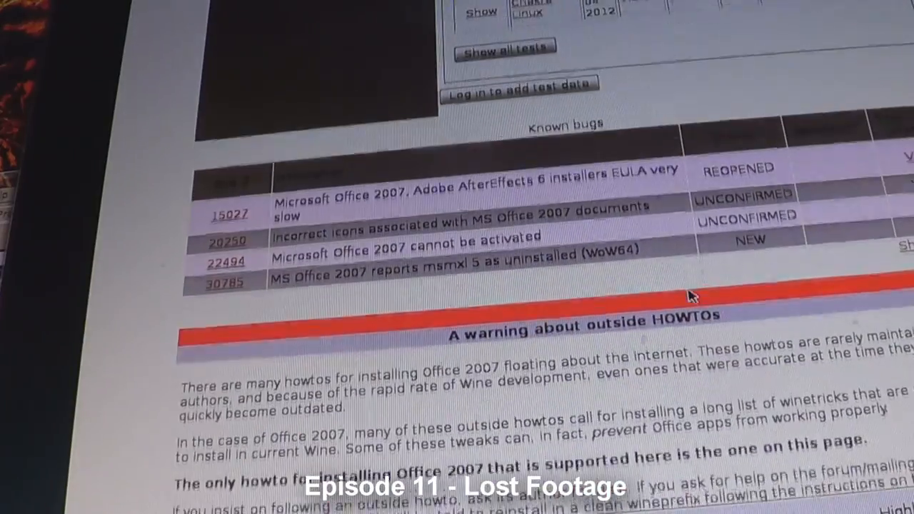
{"action": "scroll", "scroll_direction": "down", "scroll_amount": 3}
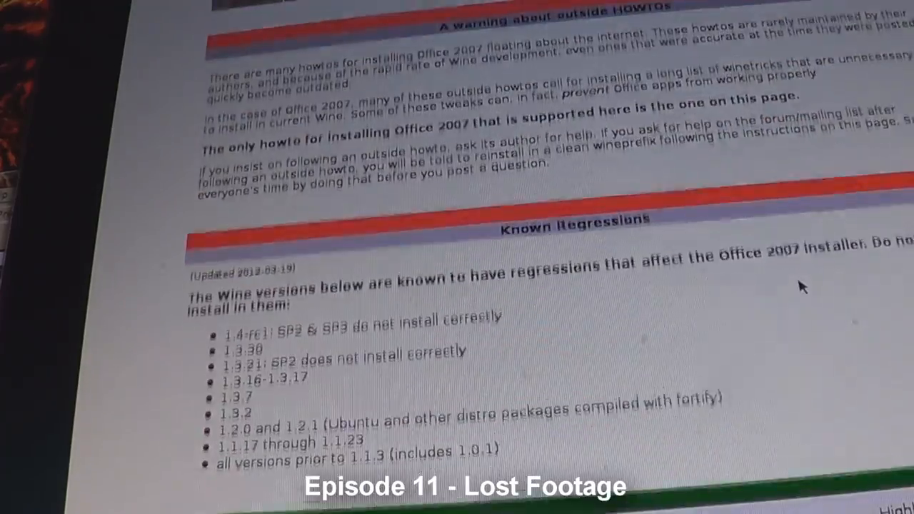
{"action": "scroll", "scroll_direction": "down", "scroll_amount": 3}
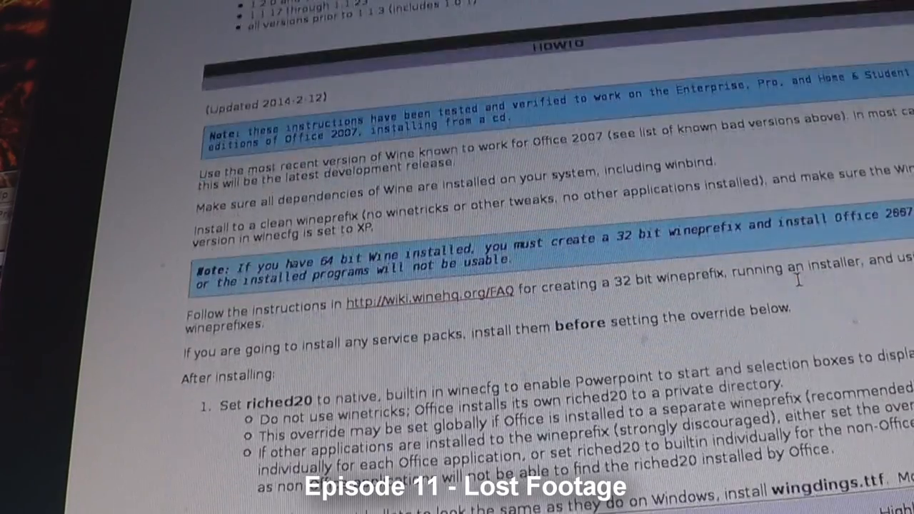
{"action": "scroll", "scroll_direction": "down", "scroll_amount": 3}
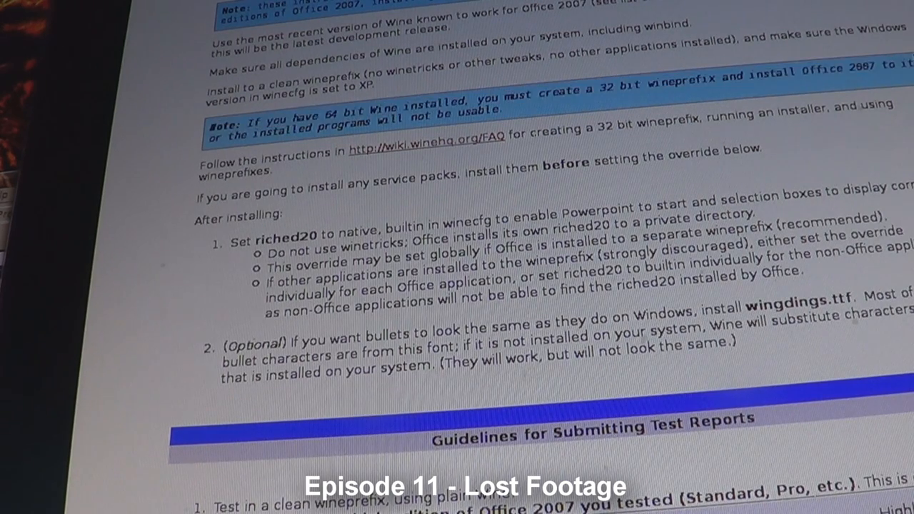
{"action": "mouse_move", "coordinate": [861, 80]}
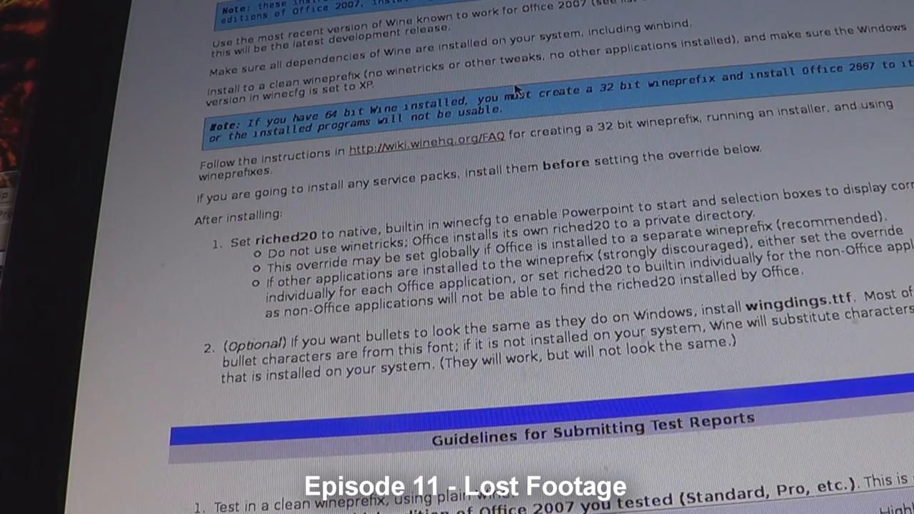
{"action": "scroll", "scroll_direction": "down", "scroll_amount": 3}
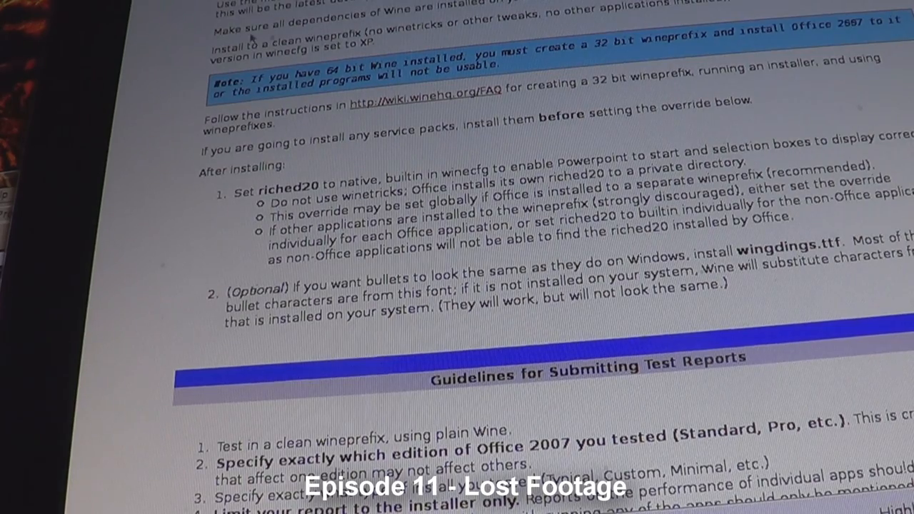
{"action": "scroll", "scroll_direction": "down", "scroll_amount": 3}
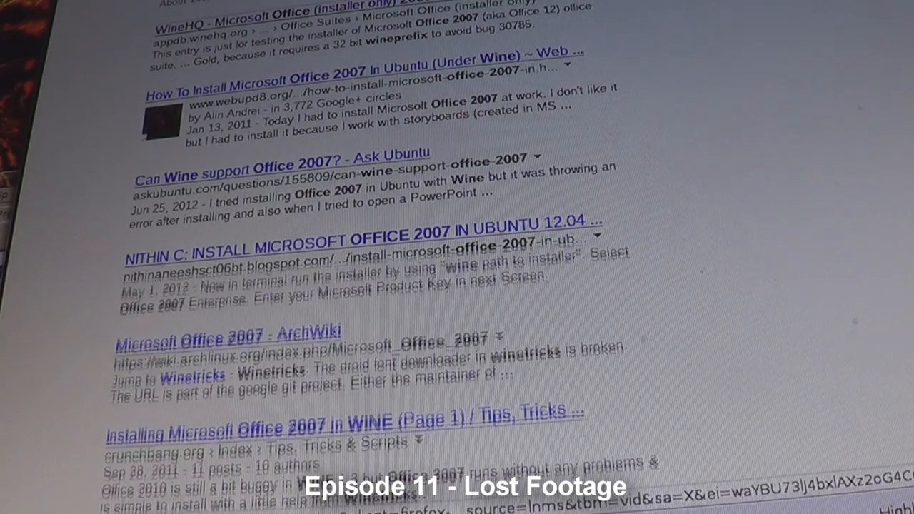
Scroll through the Google results on installing Office 2007 under Wine.
{"action": "scroll", "scroll_direction": "up", "scroll_amount": 3}
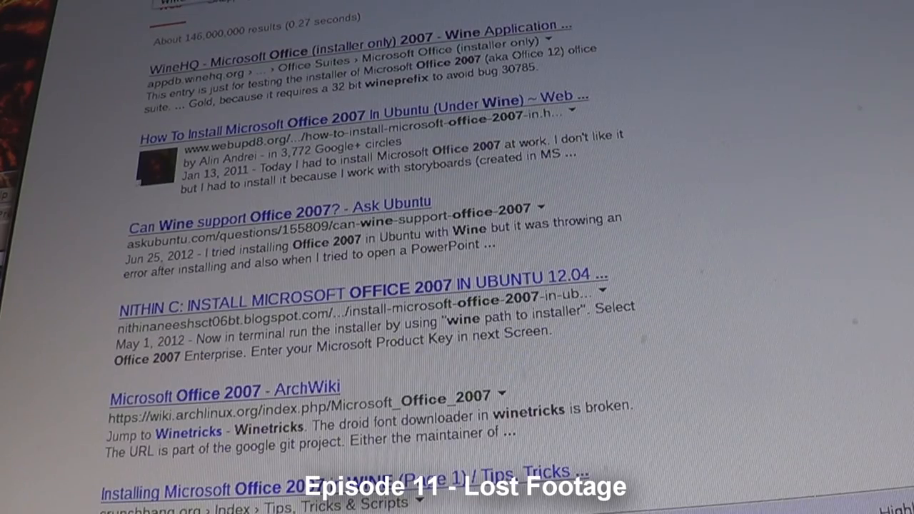
{"action": "scroll", "scroll_direction": "down", "scroll_amount": 3}
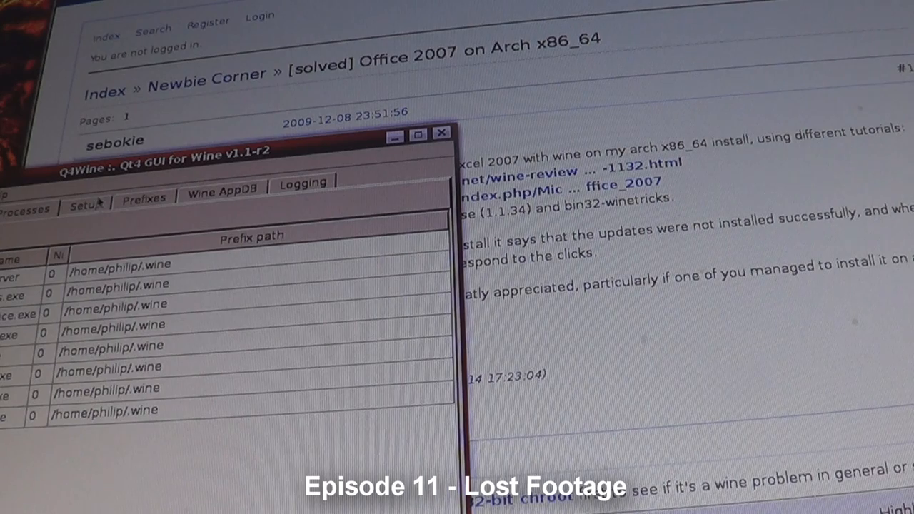
Bring Q4Wine forward and view the running Wine processes in the default prefix.
{"action": "left_click", "coordinate": [221, 187]}
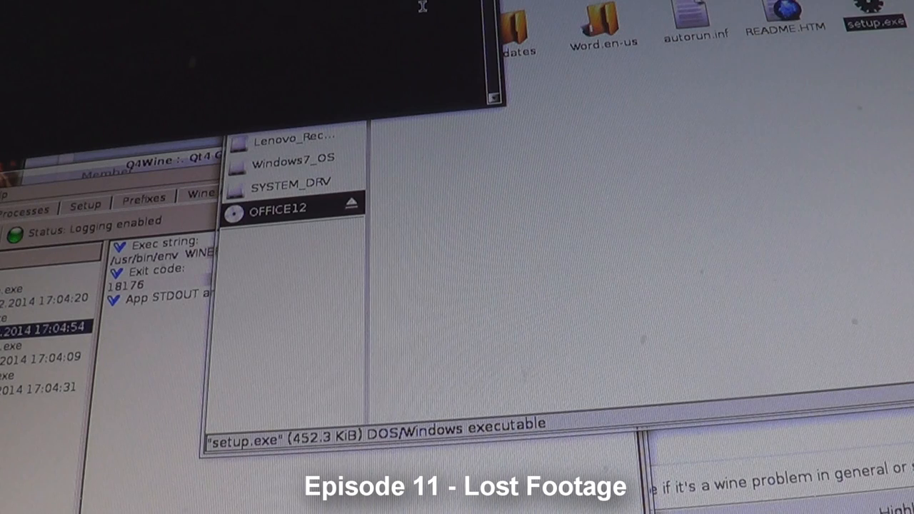
{"action": "mouse_move", "coordinate": [291, 37]}
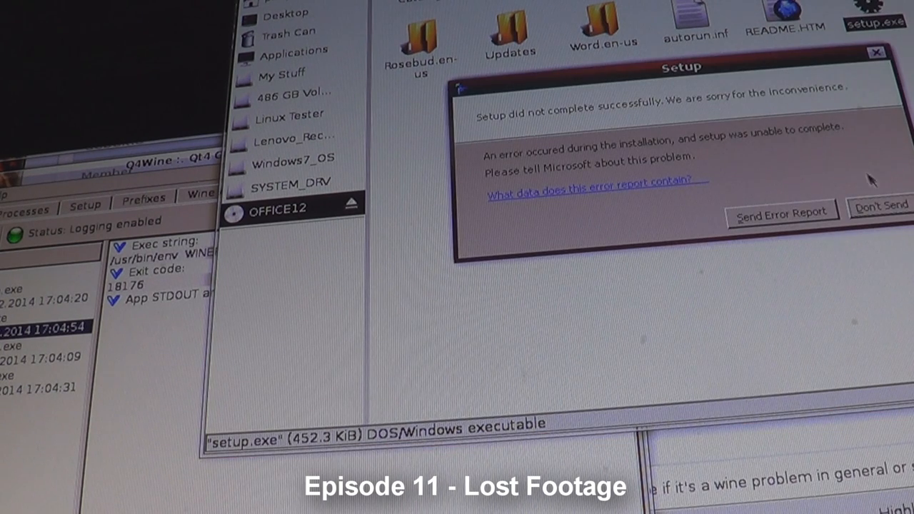
Dismiss the Office 2007 Setup error dialog with Don't Send.
{"action": "left_click", "coordinate": [878, 206]}
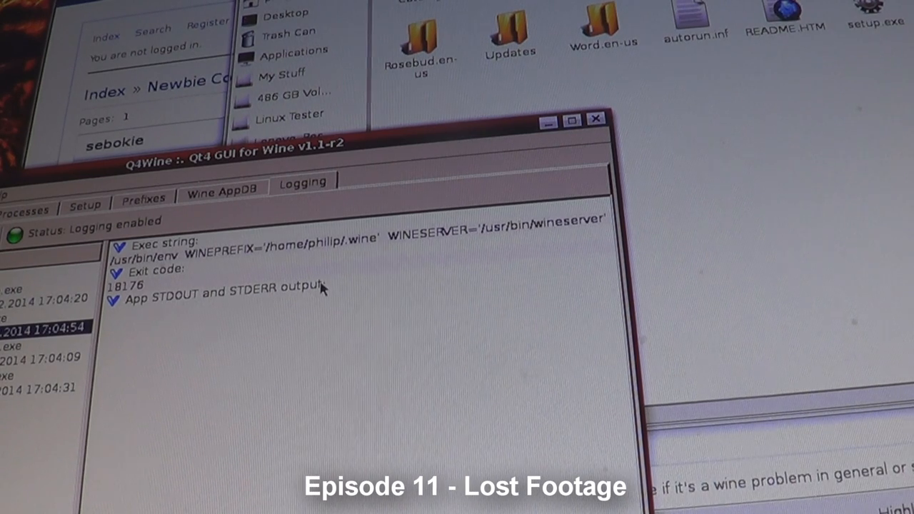
{"action": "mouse_move", "coordinate": [520, 92]}
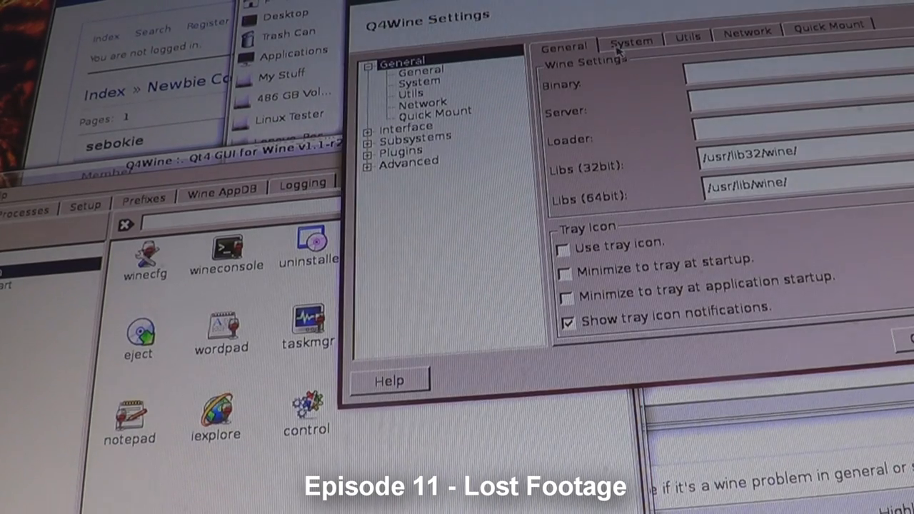
Browse Q4Wine Settings' General and System pages showing Wine binary and library paths.
{"action": "left_click", "coordinate": [747, 31]}
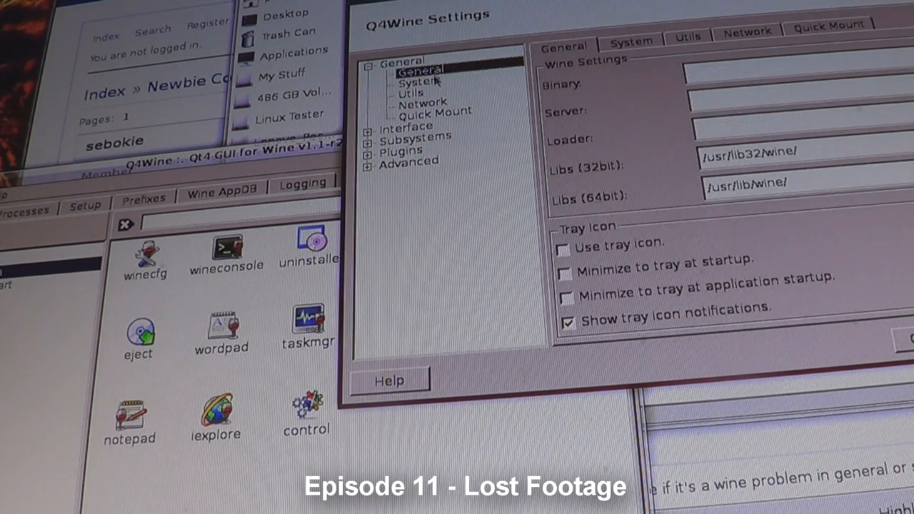
{"action": "left_click", "coordinate": [407, 125]}
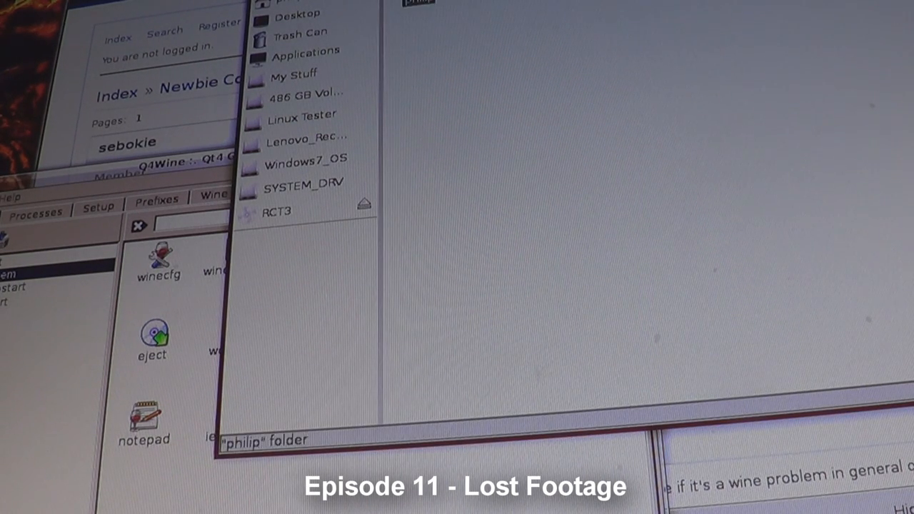
Open the garbled-name folder from home, then open the RCT3 disc showing 4 items.
{"action": "left_click", "coordinate": [277, 211]}
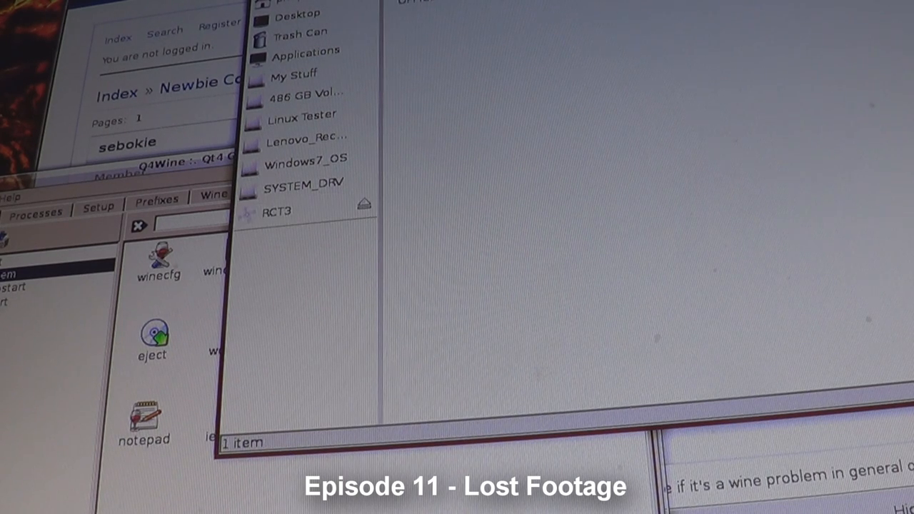
{"action": "left_click", "coordinate": [277, 212]}
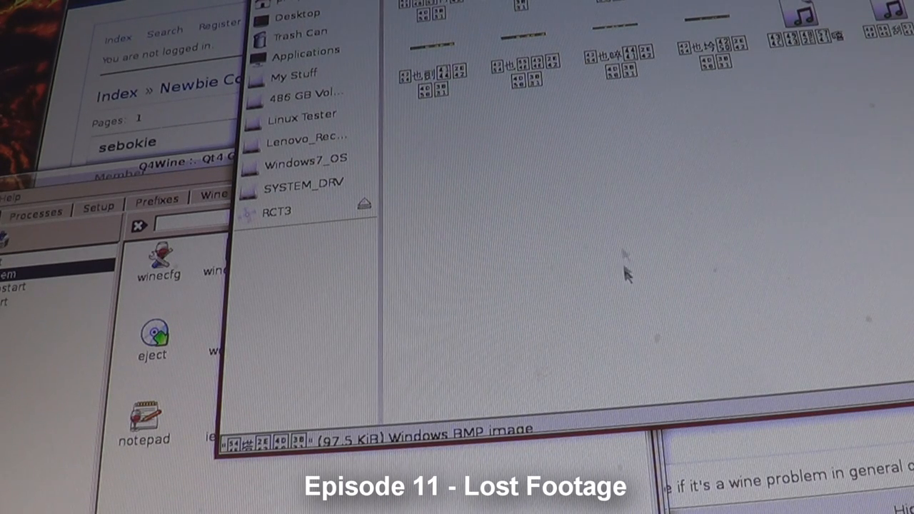
{"action": "left_click", "coordinate": [277, 211]}
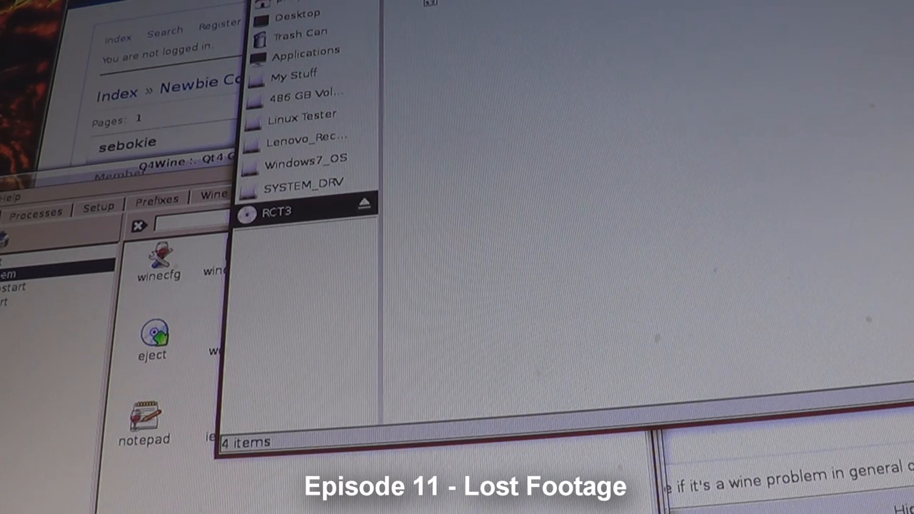